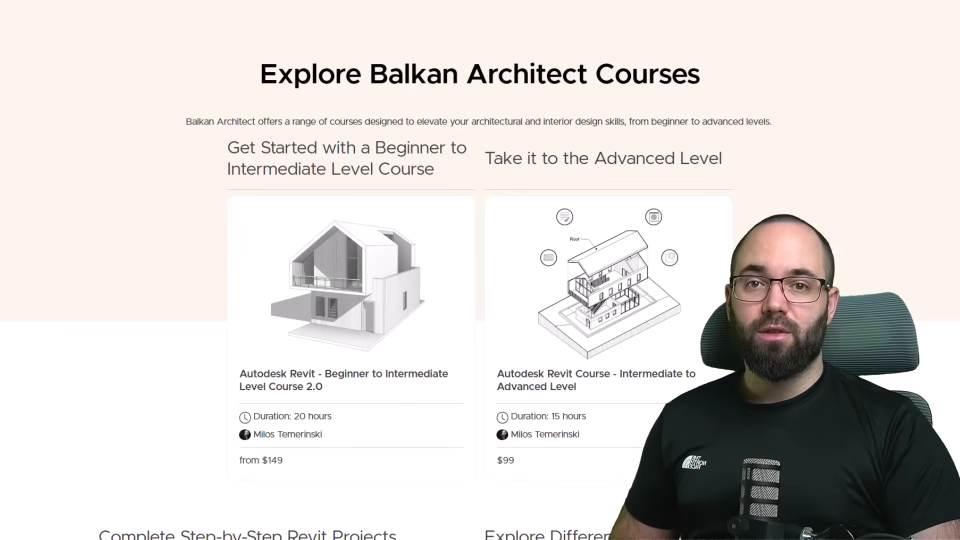
# - Set Phase Created to Existing for both sloped toposolids
pyautogui.scroll(-3)
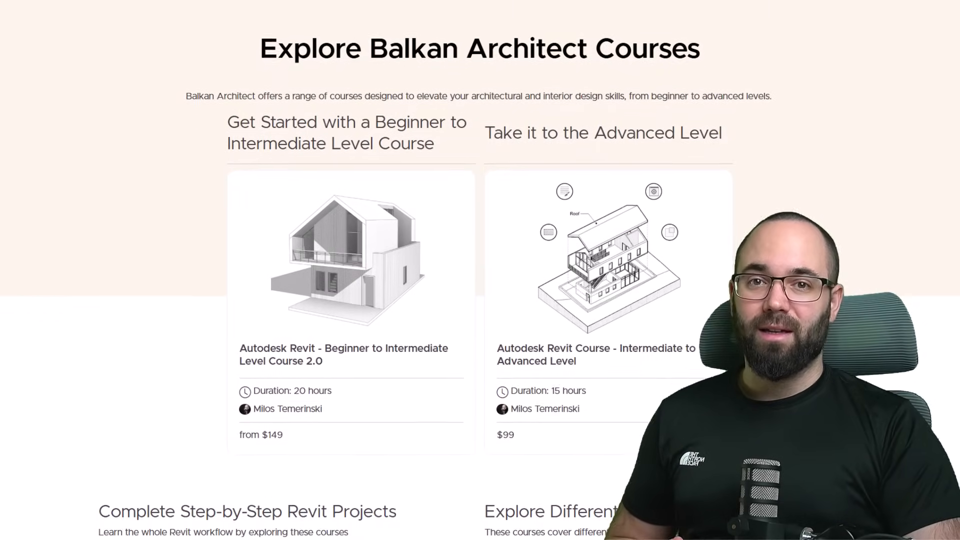
pyautogui.scroll(-3)
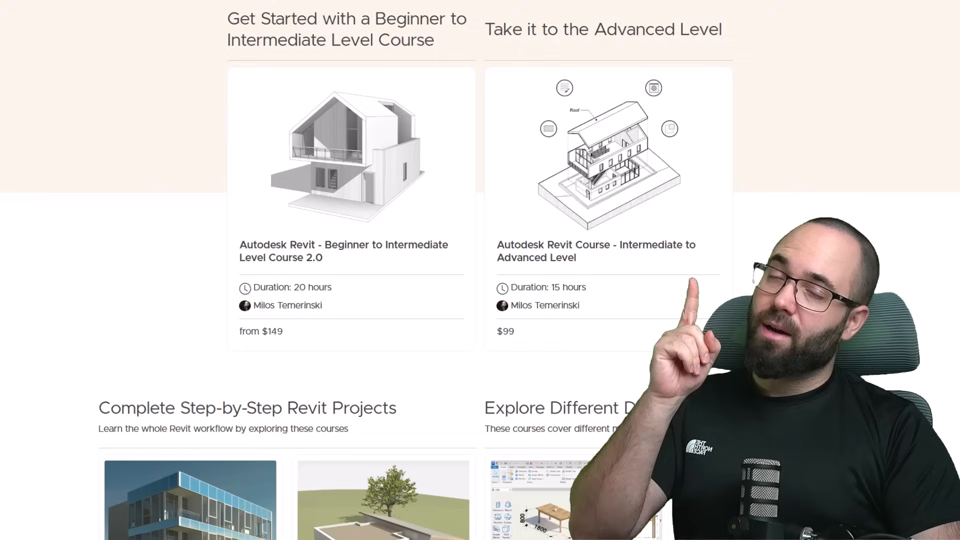
pyautogui.scroll(-3)
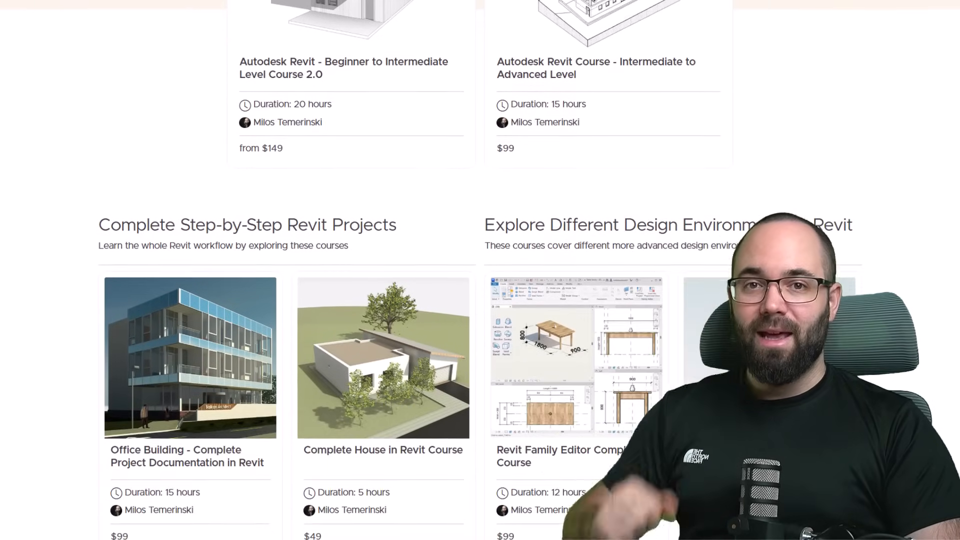
pyautogui.scroll(-3)
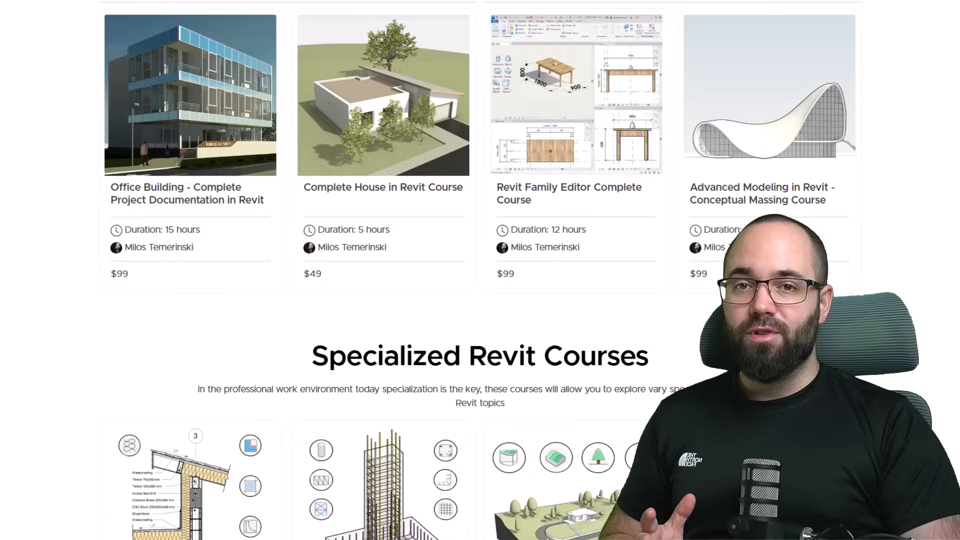
pyautogui.scroll(-3)
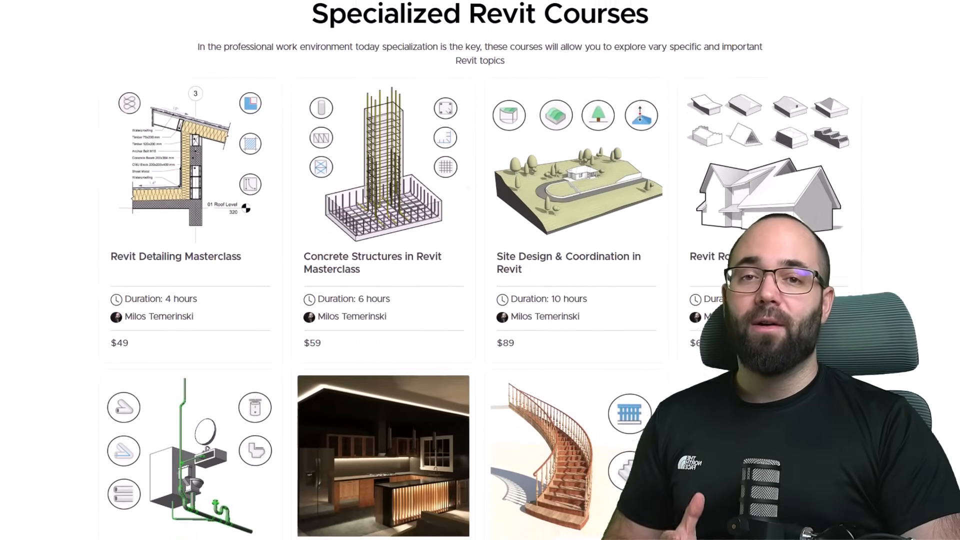
pyautogui.scroll(-3)
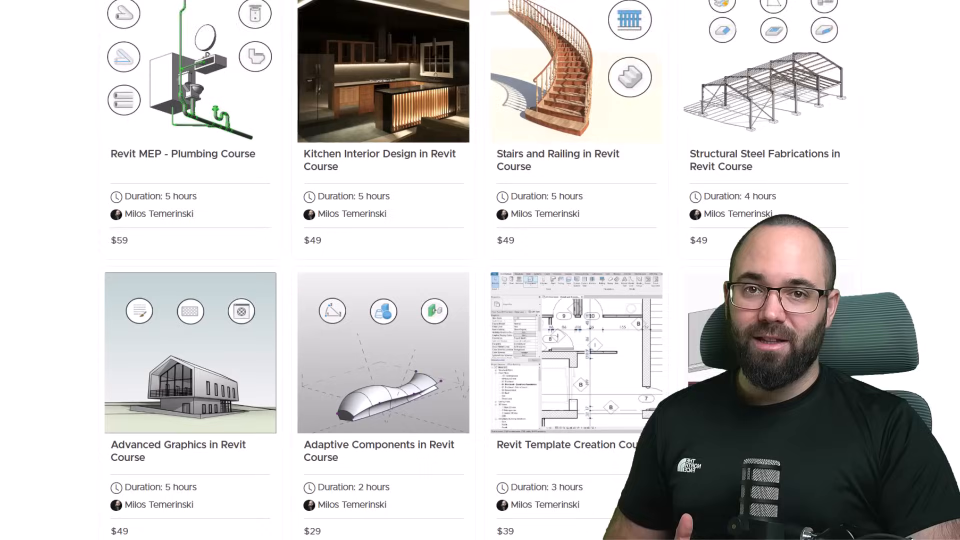
pyautogui.scroll(-3)
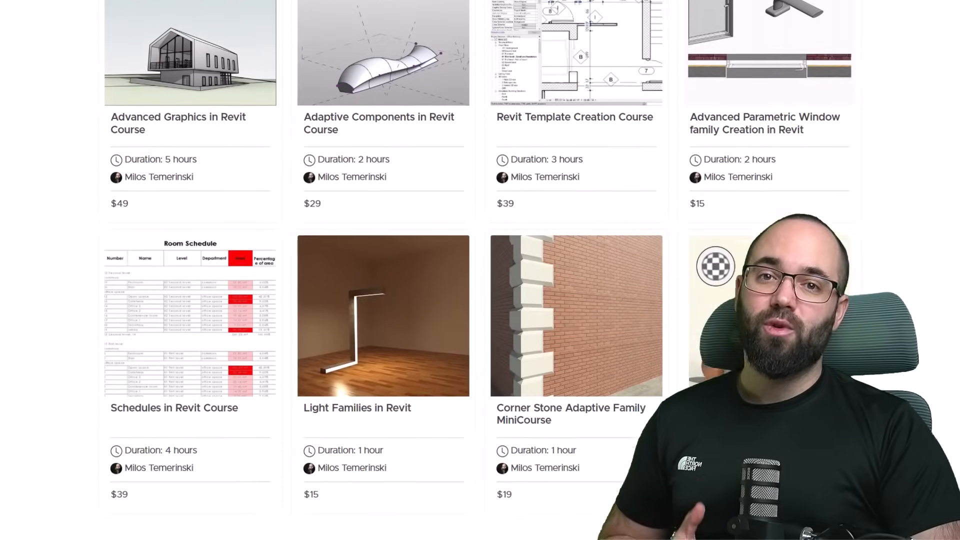
pyautogui.scroll(-3)
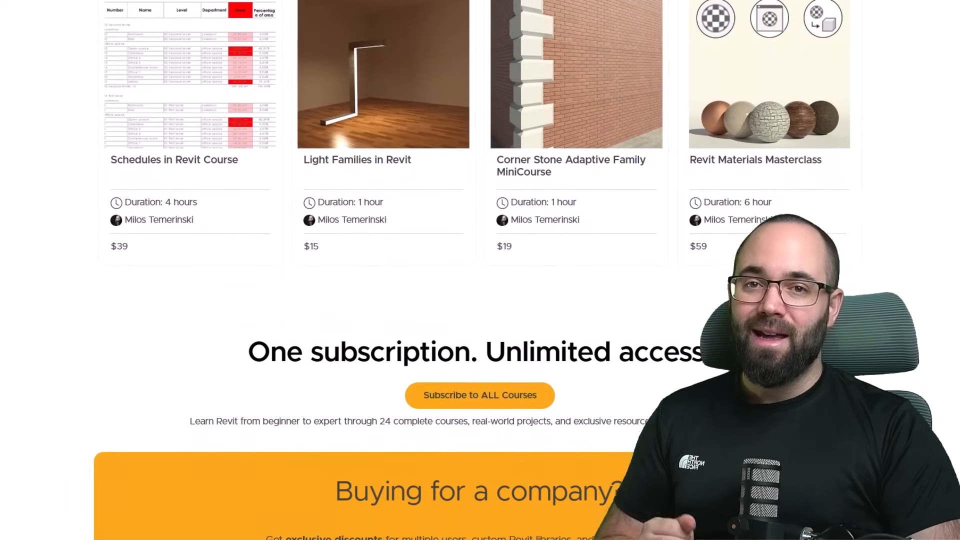
pyautogui.scroll(-3)
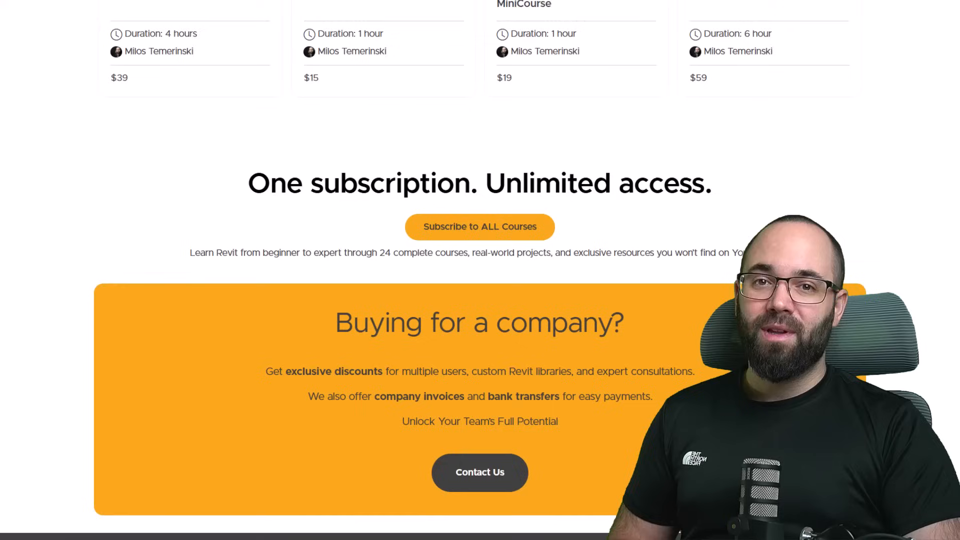
pyautogui.scroll(-3)
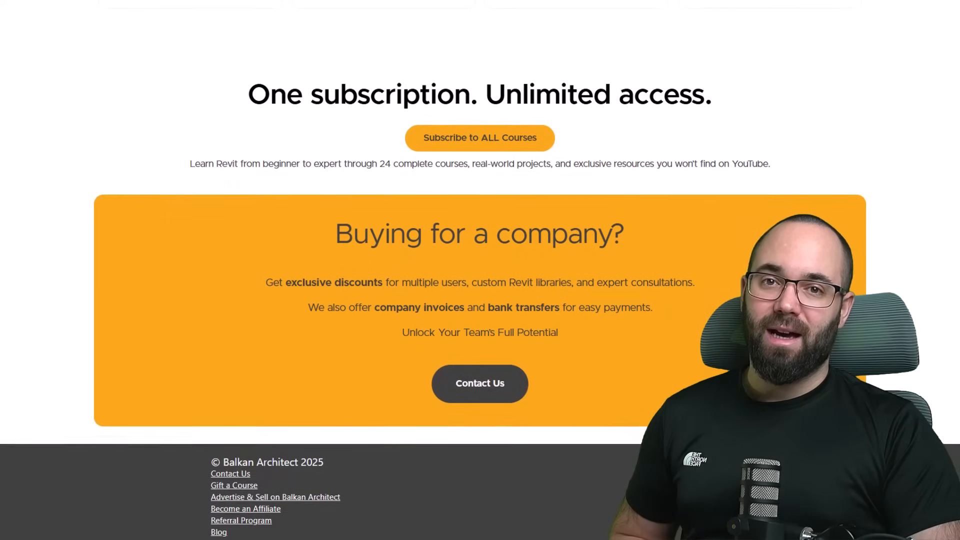
pyautogui.scroll(-3)
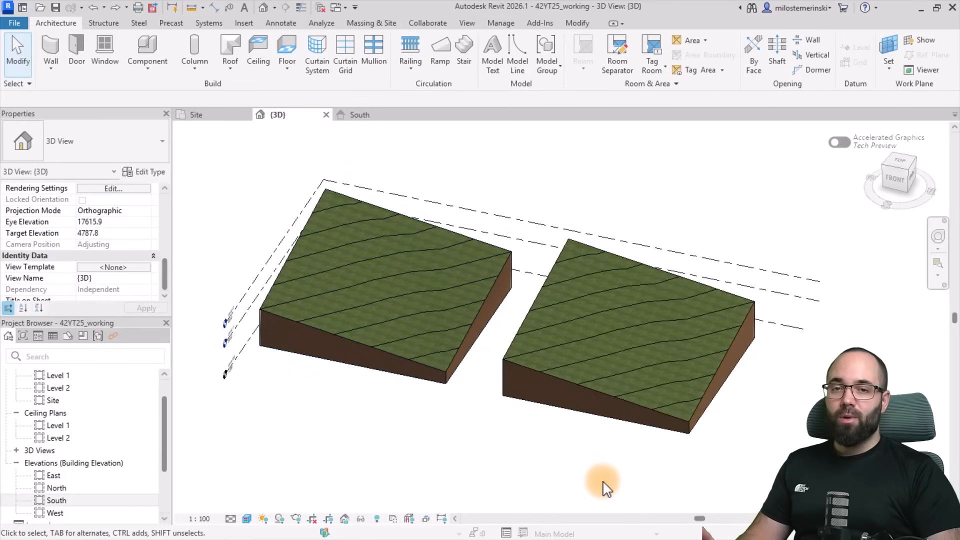
pyautogui.moveTo(559, 456)
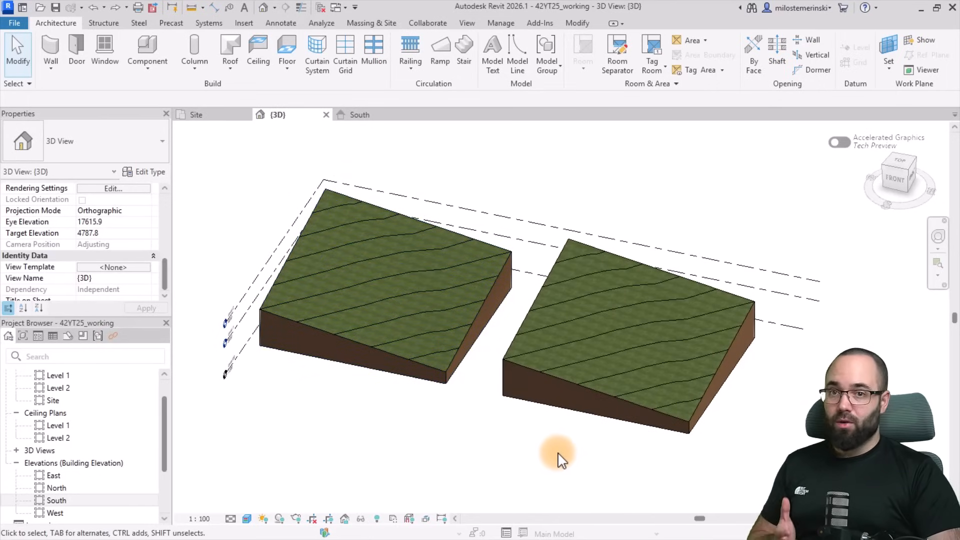
pyautogui.moveTo(536, 444)
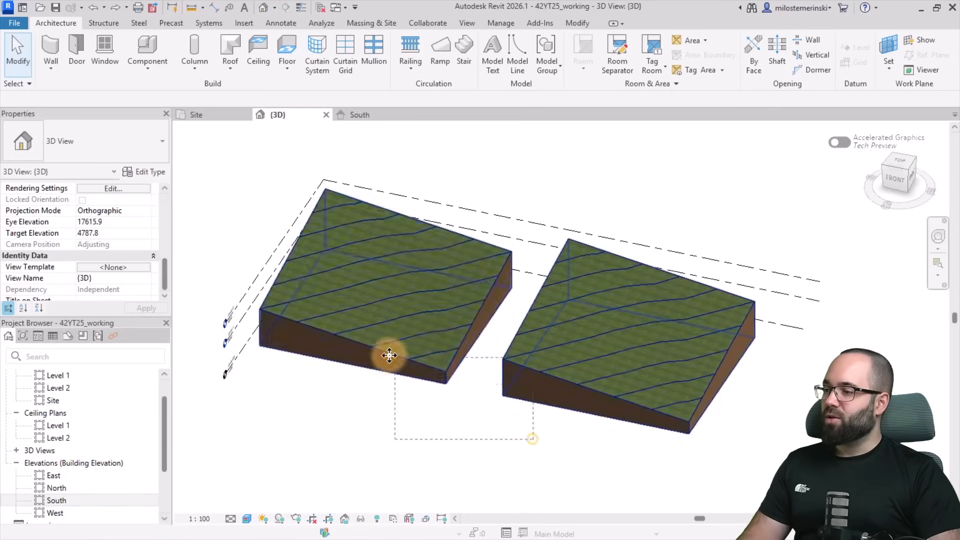
pyautogui.click(389, 355)
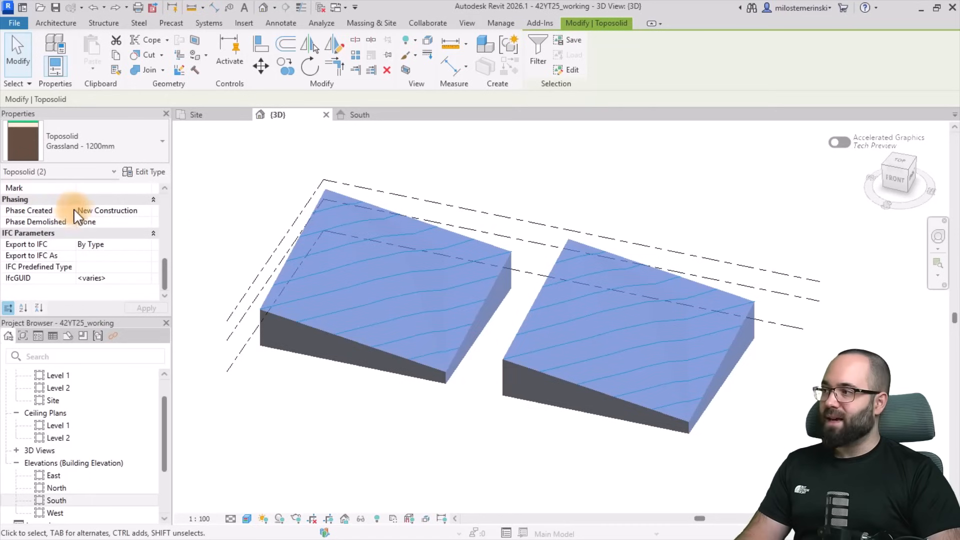
pyautogui.click(114, 210)
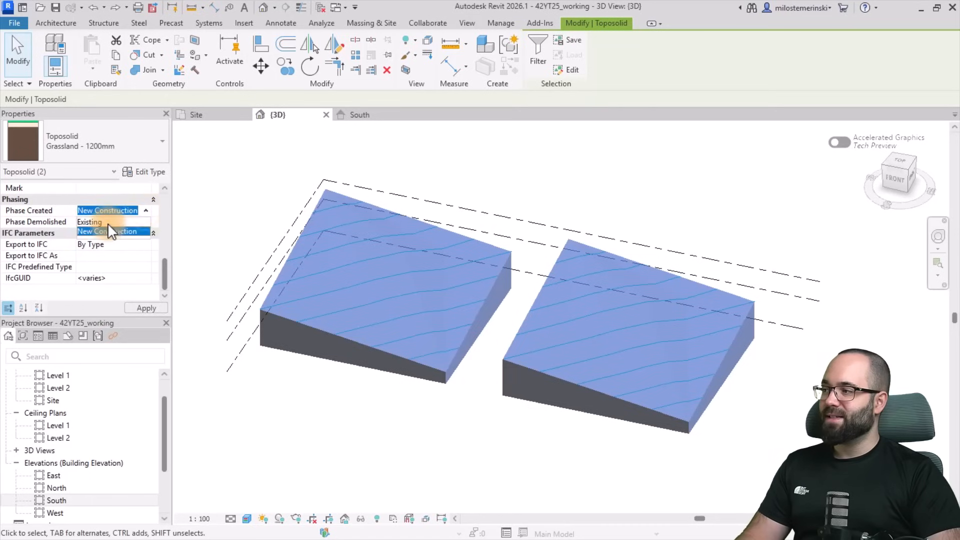
pyautogui.click(90, 221)
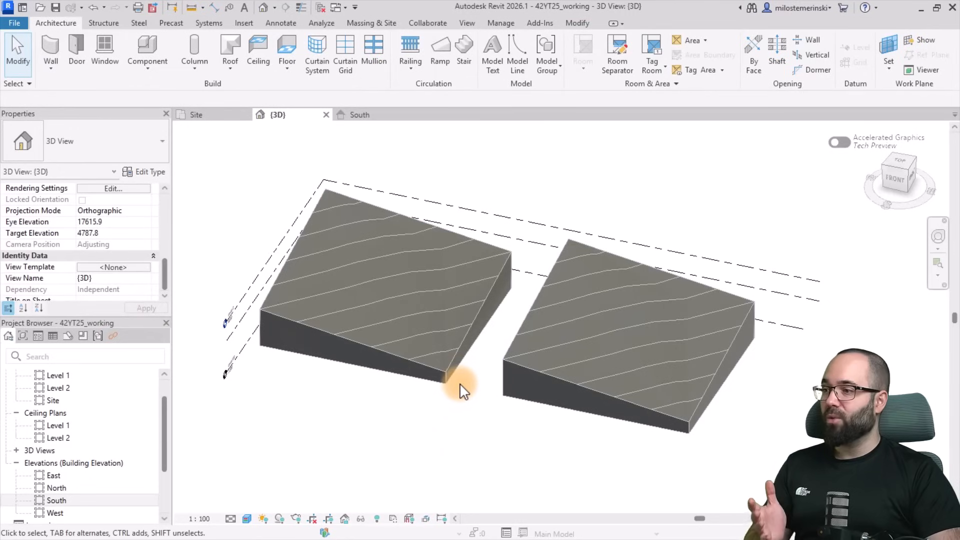
pyautogui.moveTo(456, 319)
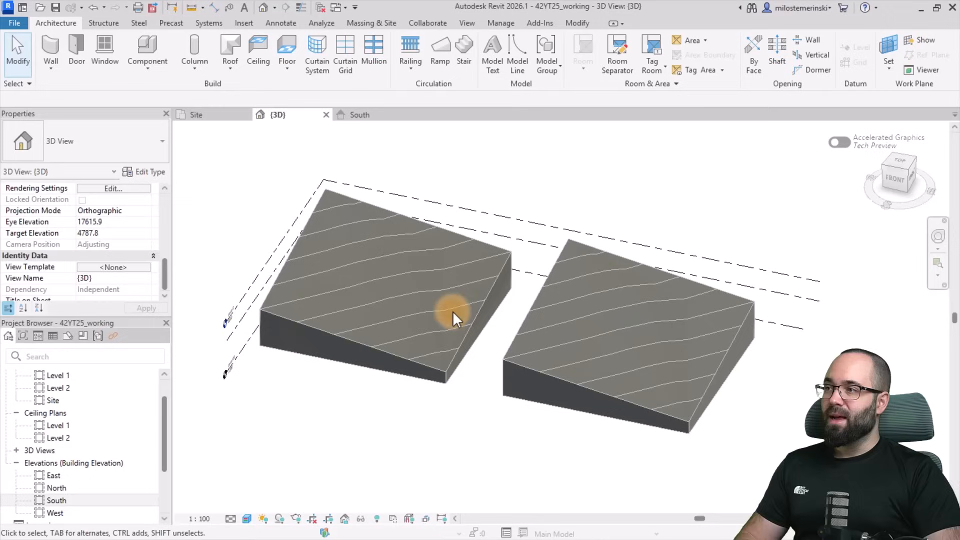
pyautogui.click(371, 23)
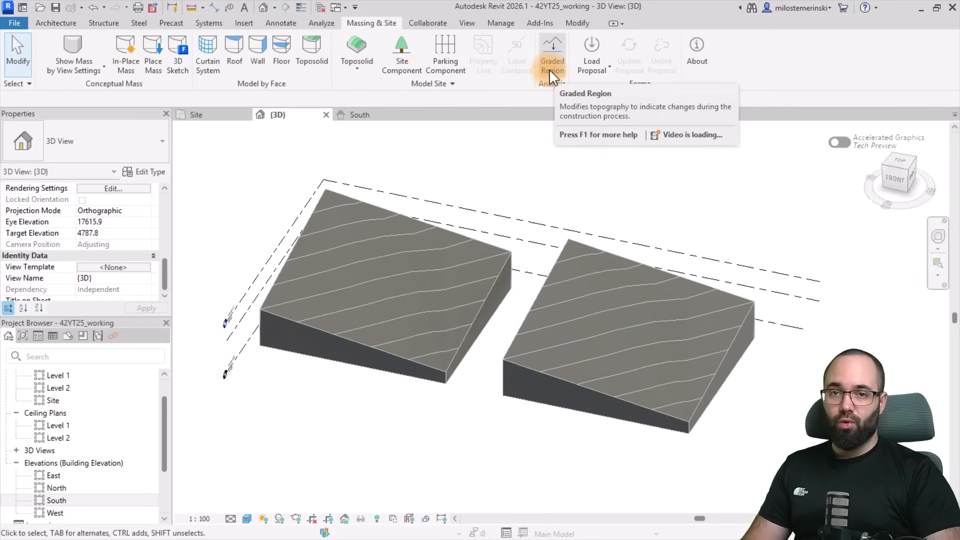
pyautogui.click(551, 55)
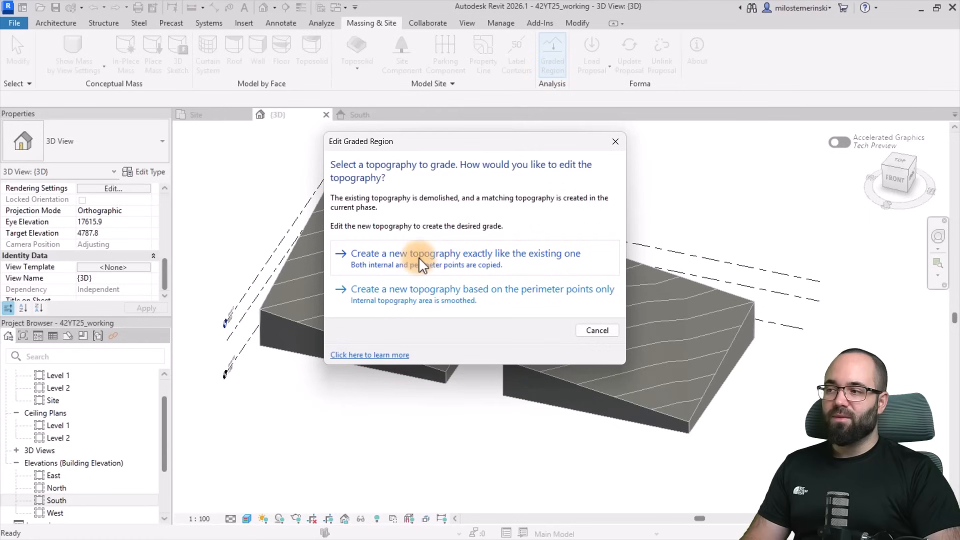
pyautogui.moveTo(535, 256)
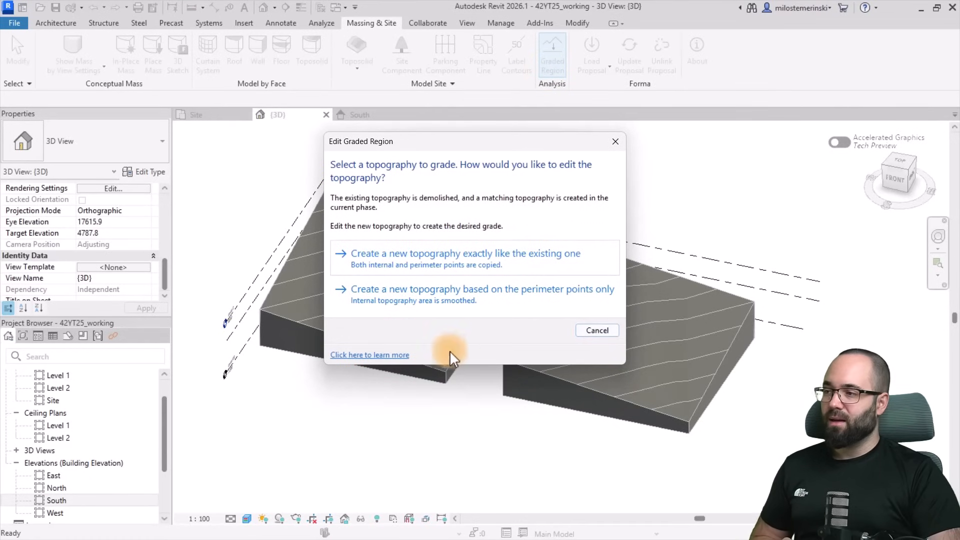
pyautogui.click(463, 253)
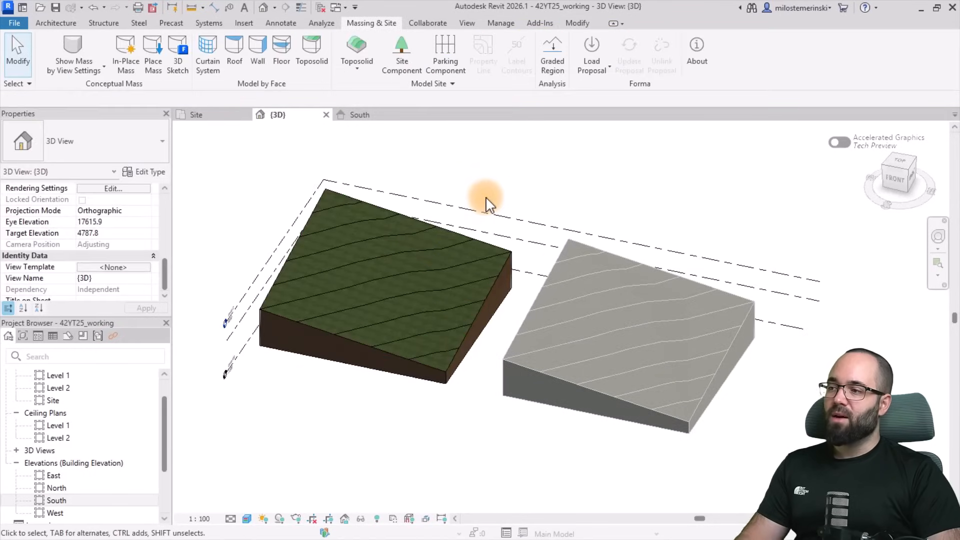
pyautogui.moveTo(551, 55)
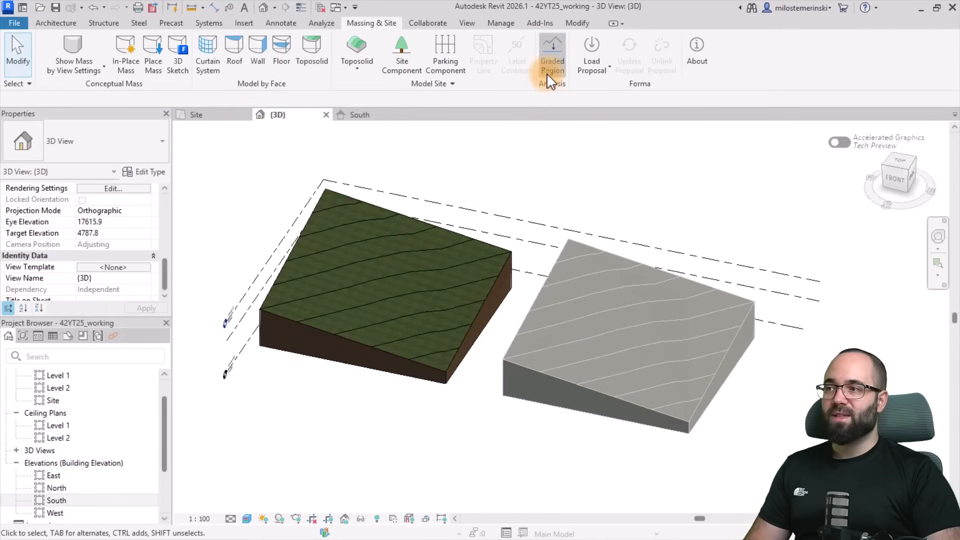
pyautogui.click(551, 54)
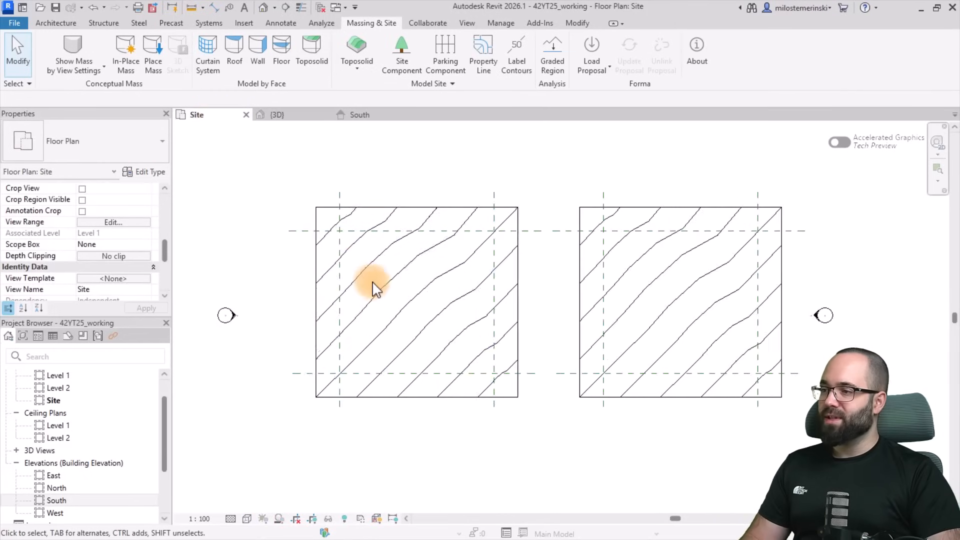
pyautogui.moveTo(389, 238)
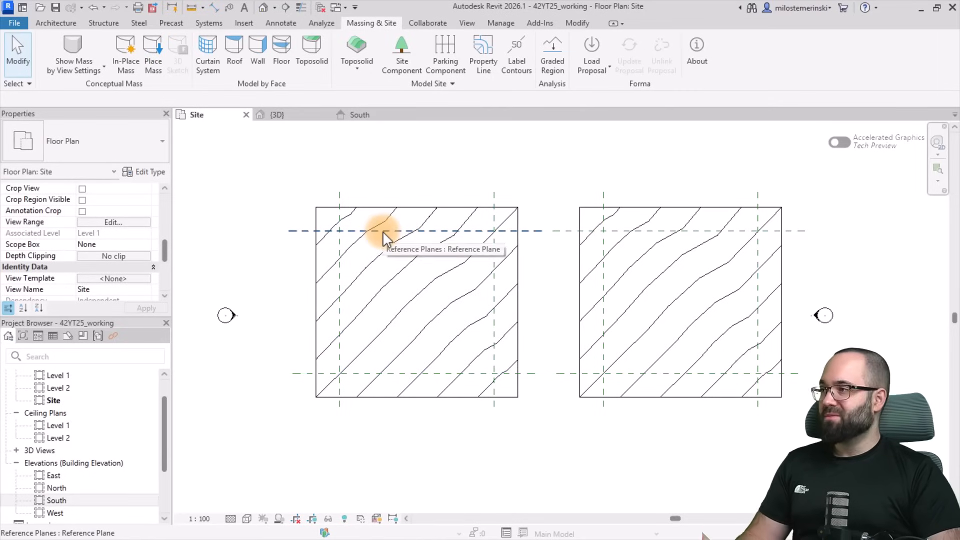
# - Begin placing a wall in the Site plan along the upper reference plane
pyautogui.click(55, 23)
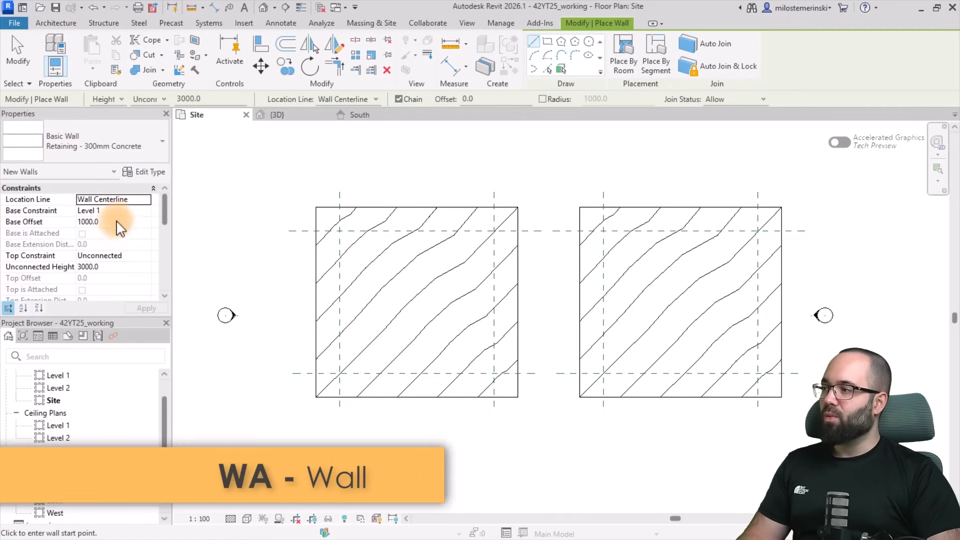
# - Draw Retaining - 300mm Concrete walls on Level 00 along the reference plane intersections
pyautogui.click(113, 210)
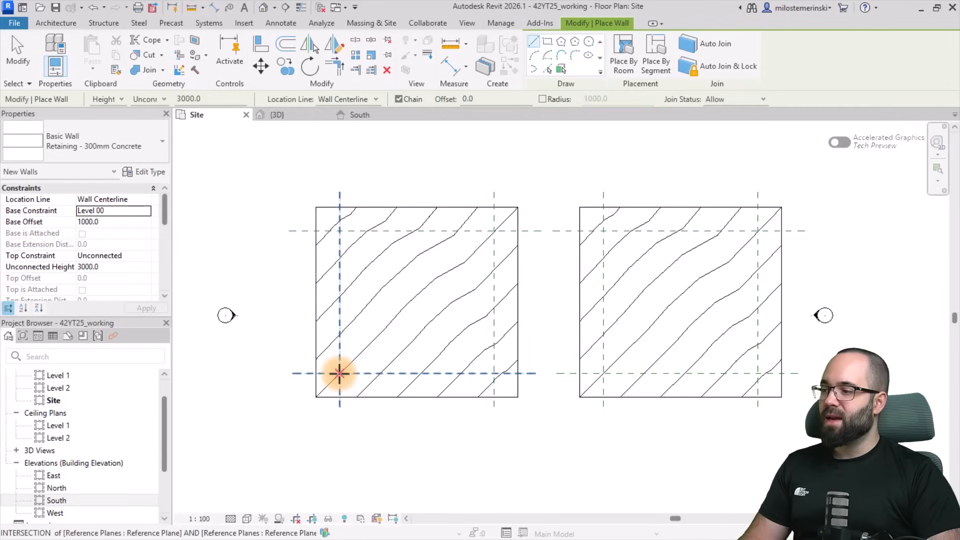
pyautogui.click(340, 374)
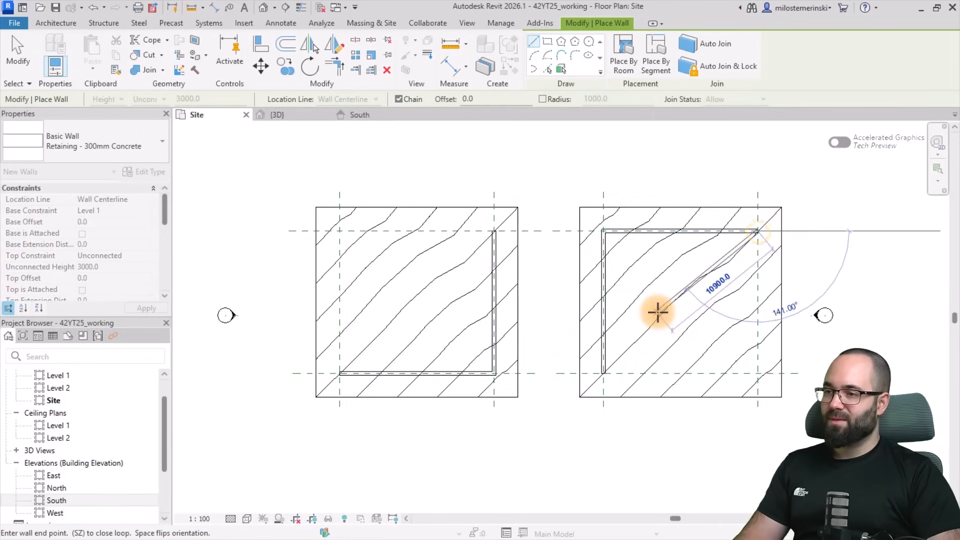
pyautogui.click(278, 115)
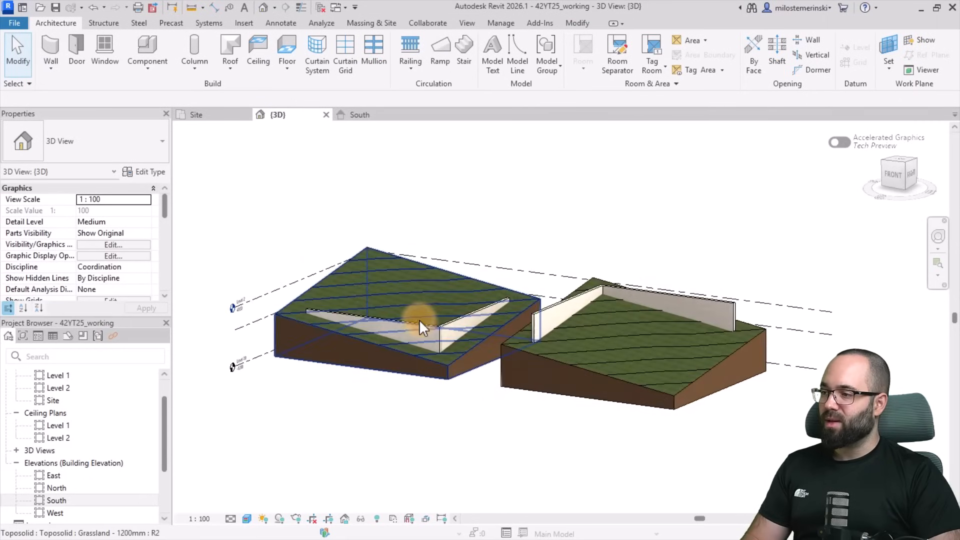
# - Select the left toposolid and enter Modify Sub Elements in the Site plan
pyautogui.click(427, 427)
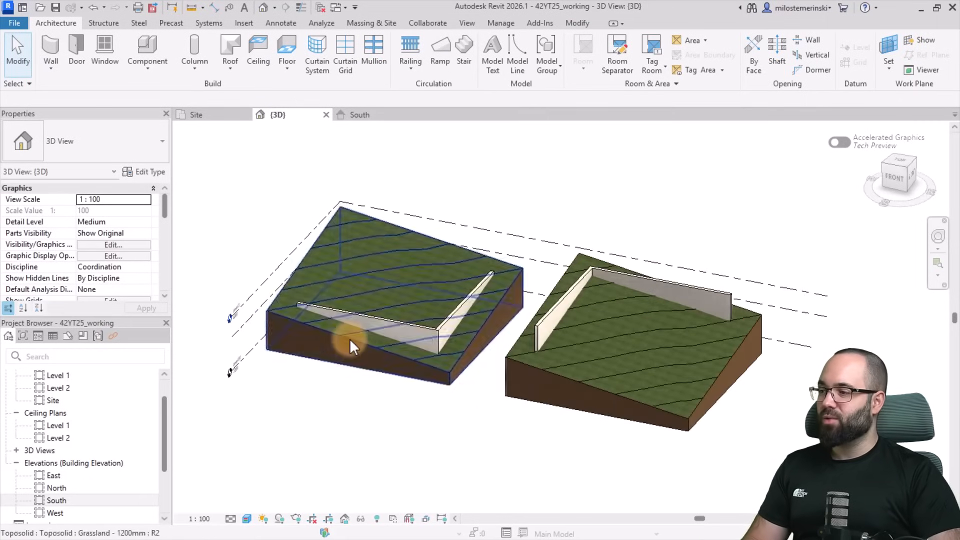
pyautogui.click(355, 343)
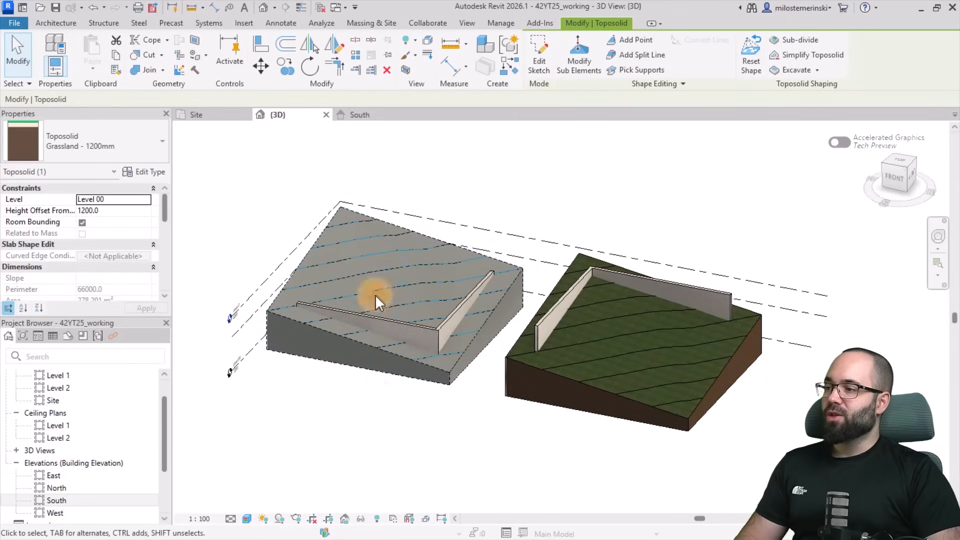
pyautogui.click(380, 303)
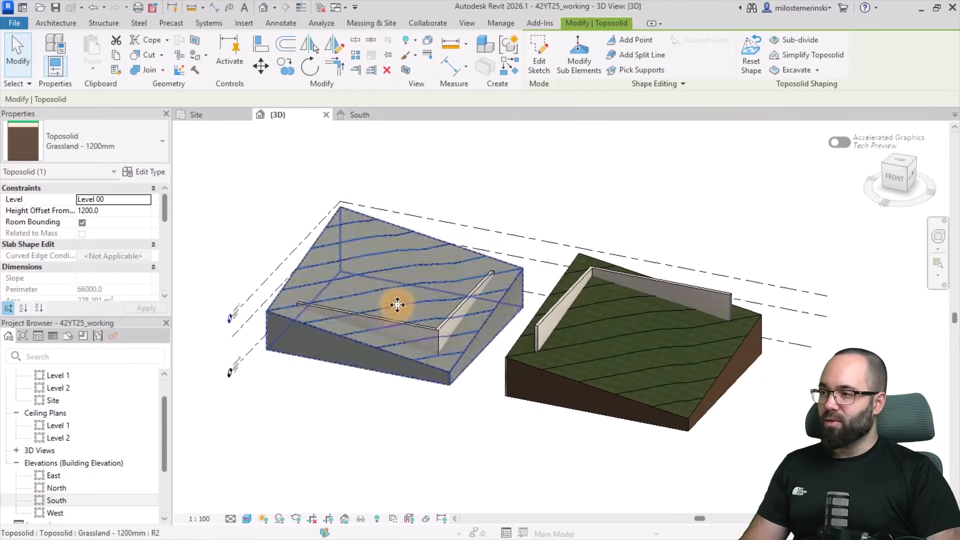
pyautogui.click(578, 55)
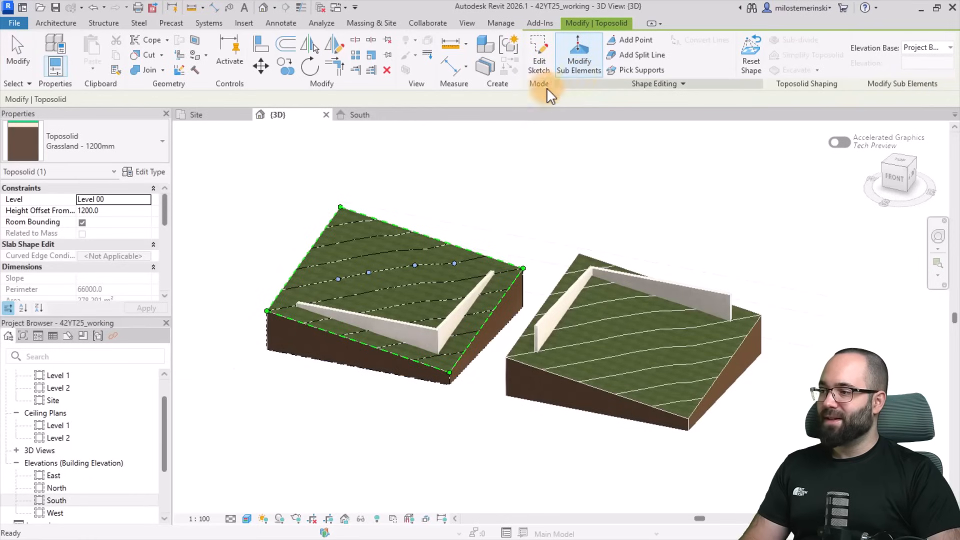
pyautogui.click(197, 114)
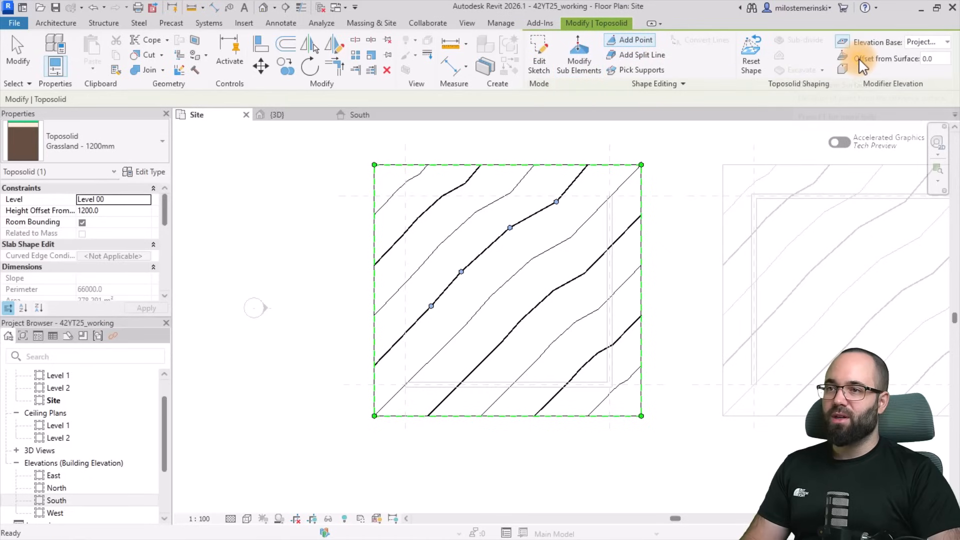
pyautogui.moveTo(863, 58)
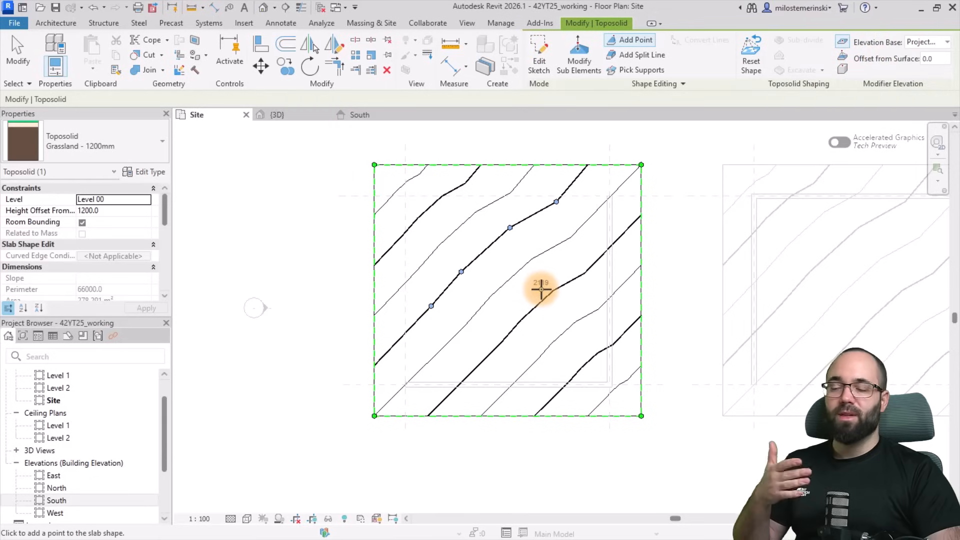
pyautogui.moveTo(916, 58)
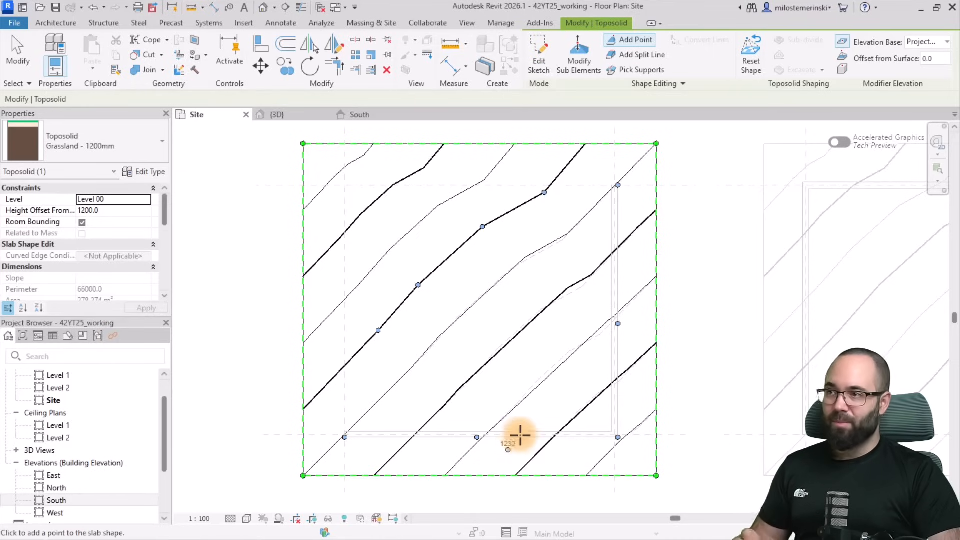
pyautogui.moveTo(641, 55)
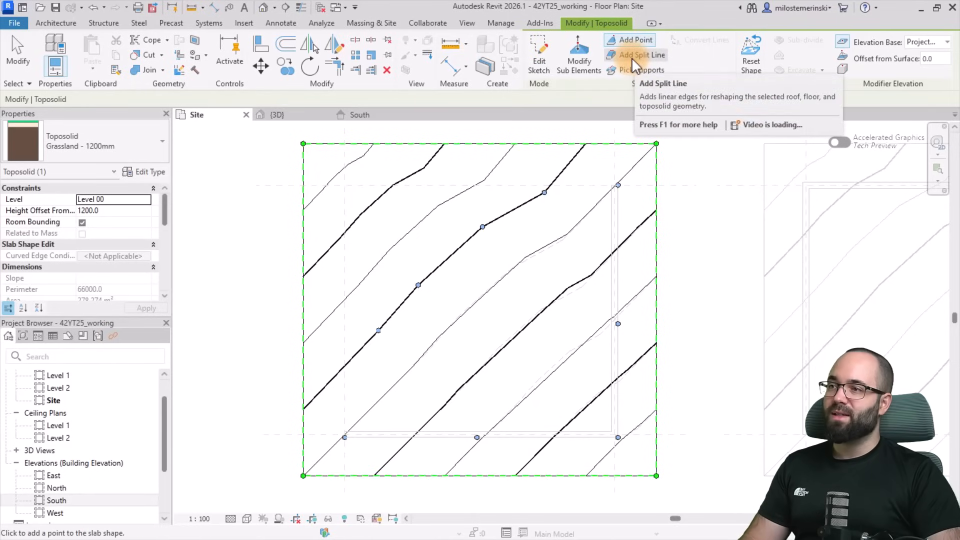
# - Draw a 2600-elevation split line along the left toposolid's bottom and right walls
pyautogui.click(641, 55)
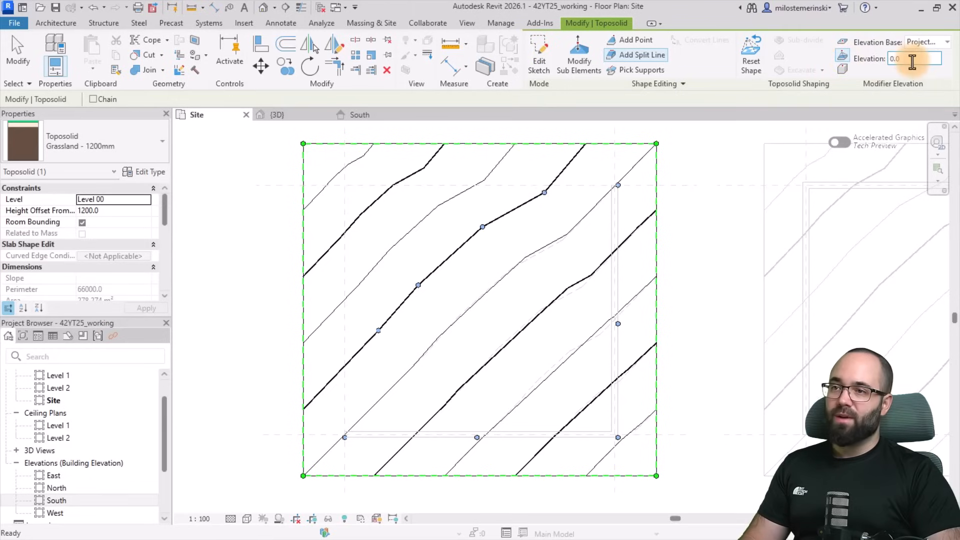
pyautogui.write('260')
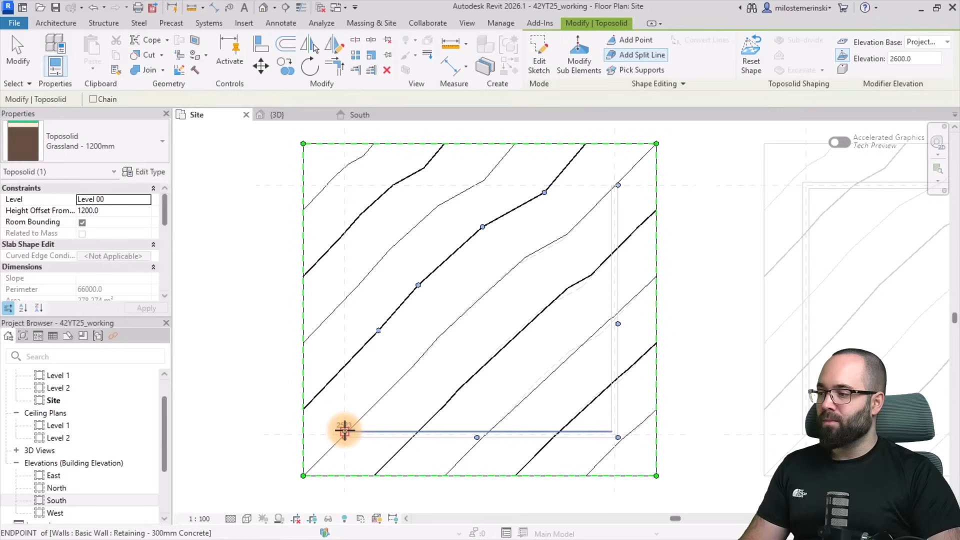
pyautogui.moveTo(345, 432); pyautogui.dragTo(612, 434)
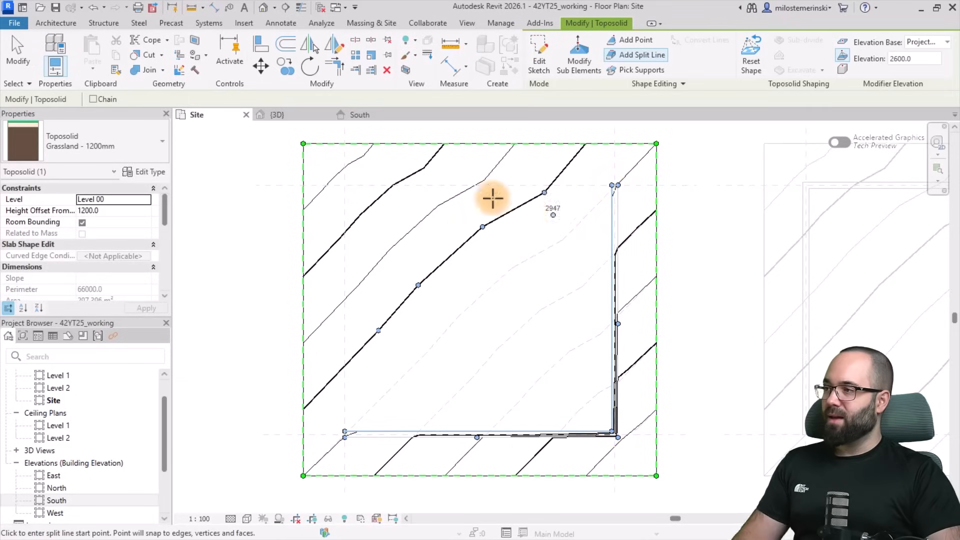
pyautogui.click(277, 115)
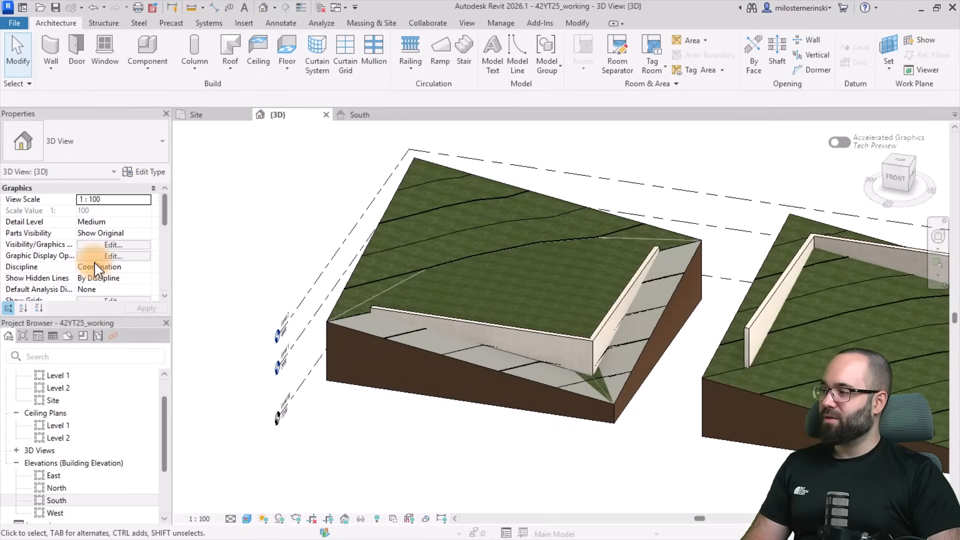
pyautogui.scroll(-3)
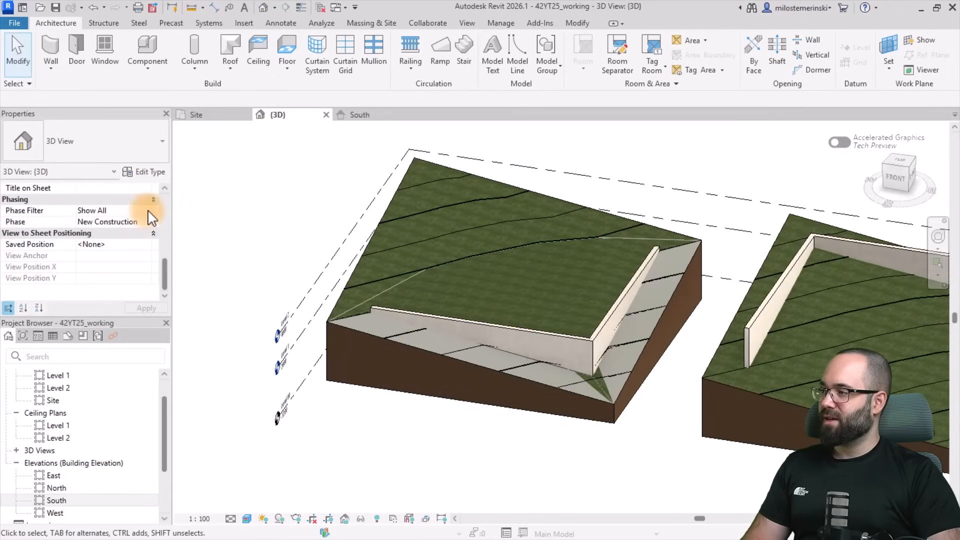
pyautogui.click(113, 222)
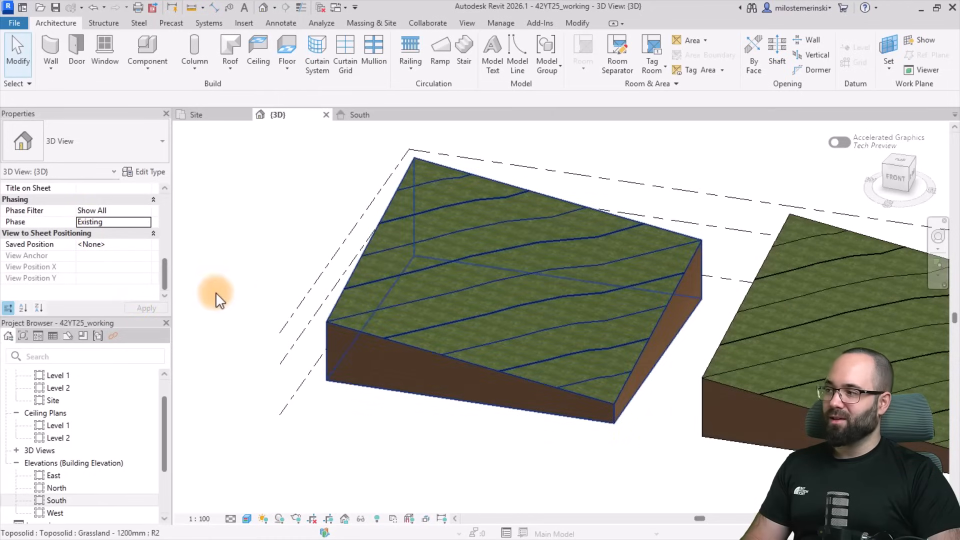
pyautogui.click(113, 221)
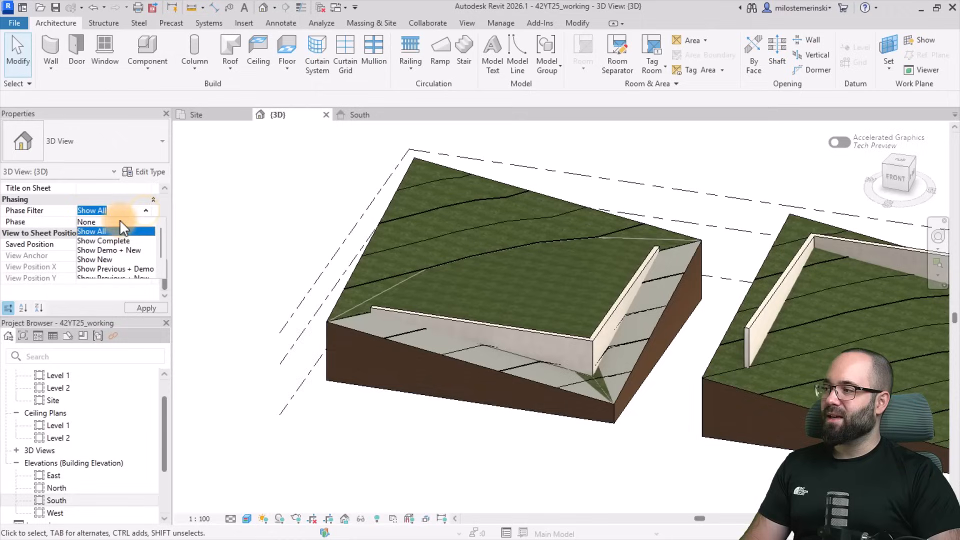
pyautogui.click(103, 241)
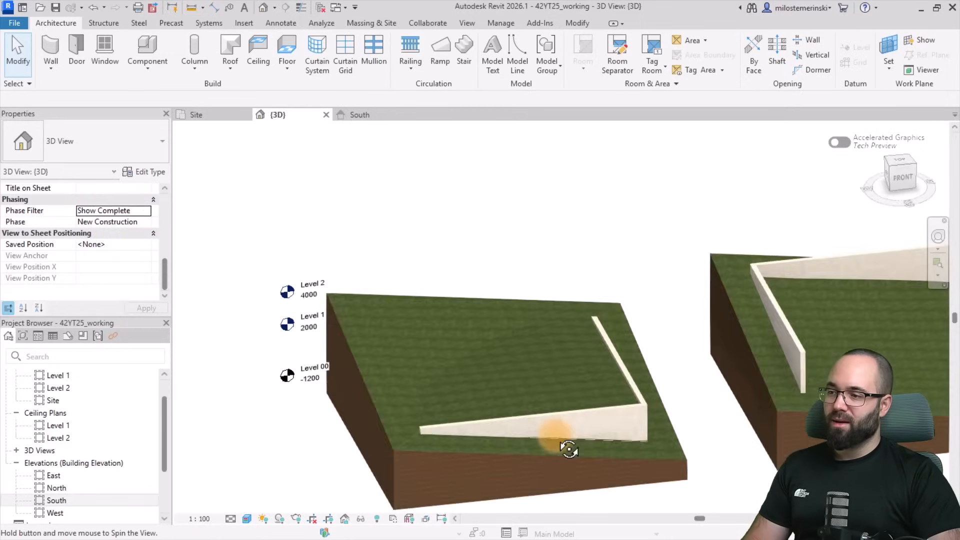
pyautogui.moveTo(569, 449); pyautogui.dragTo(486, 421)
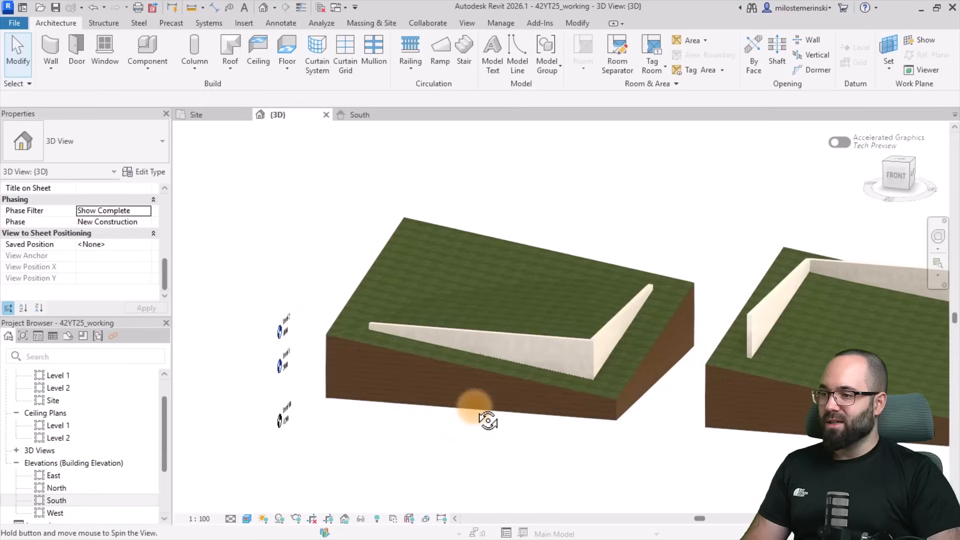
pyautogui.moveTo(486, 419); pyautogui.dragTo(584, 328)
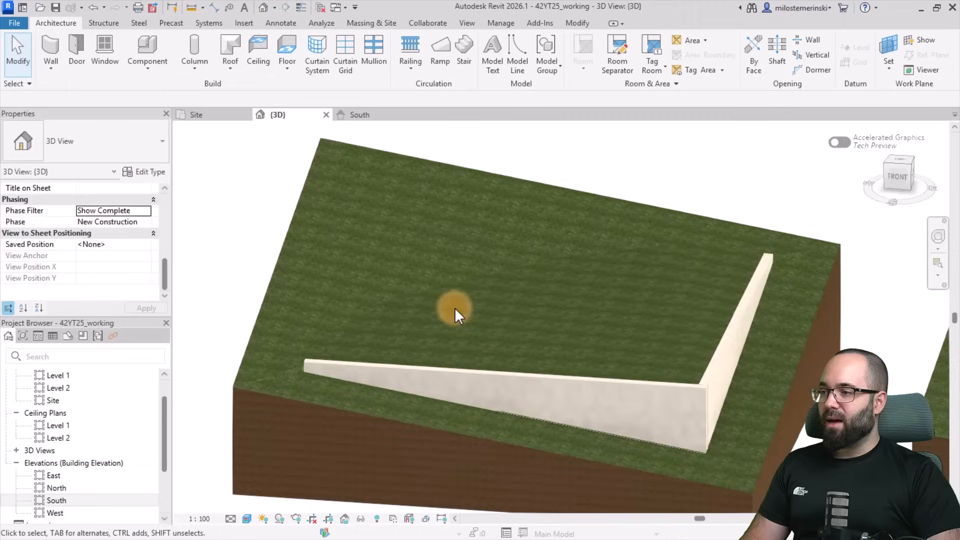
pyautogui.moveTo(459, 312); pyautogui.dragTo(542, 294)
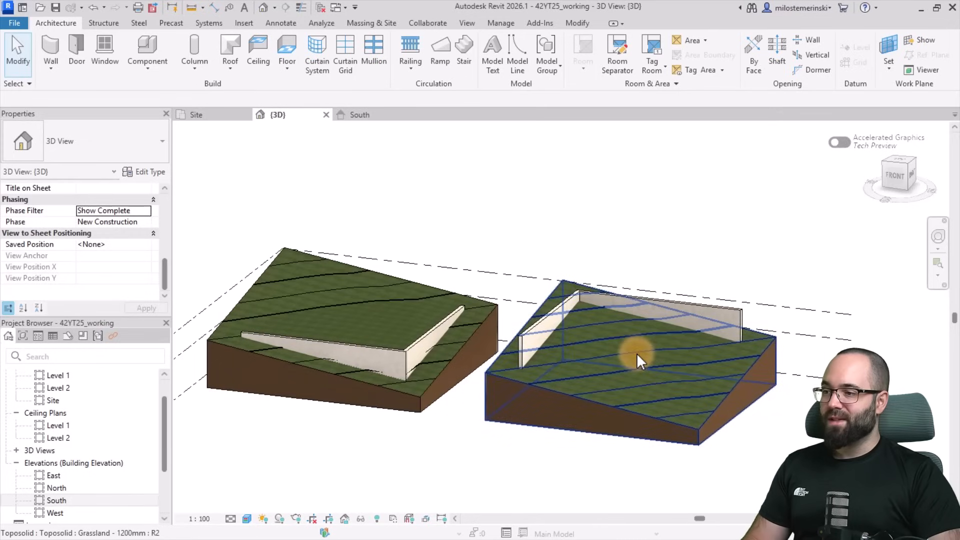
# - Edit the right toposolid in the Site plan, adding a 2600 split line along its walls
pyautogui.click(640, 361)
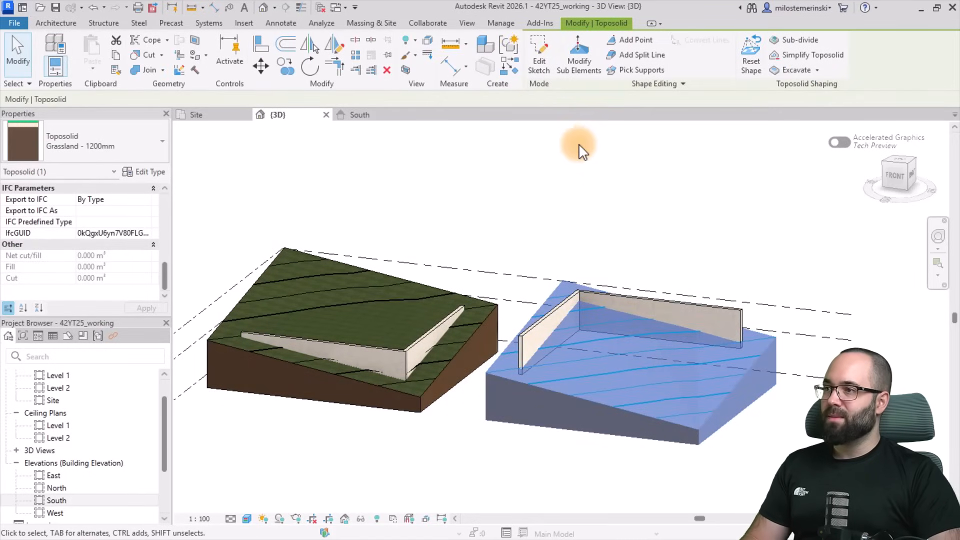
pyautogui.click(578, 58)
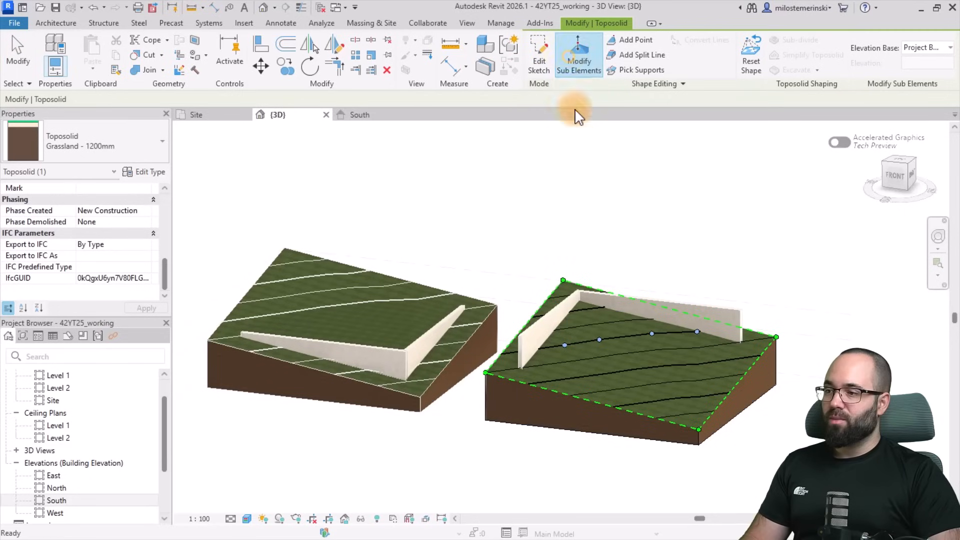
pyautogui.click(197, 114)
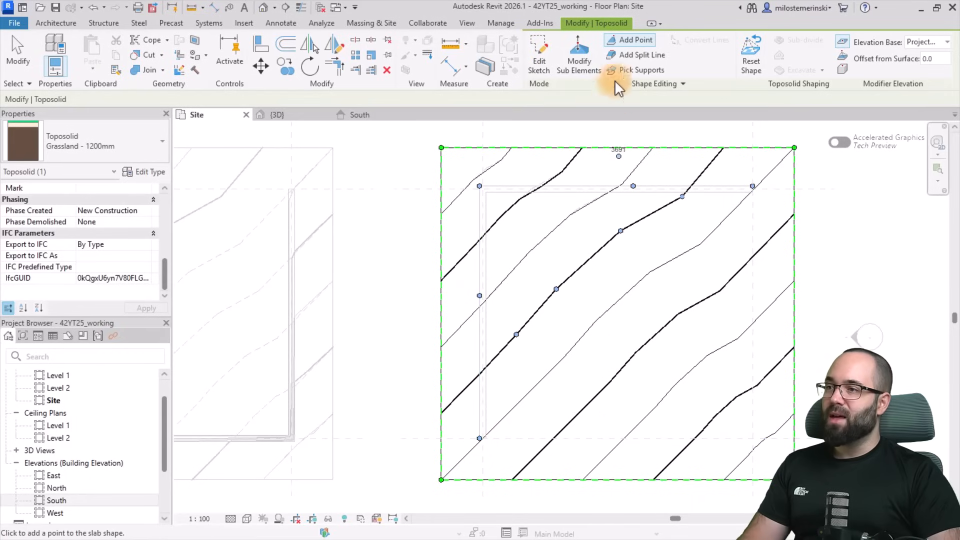
pyautogui.click(641, 54)
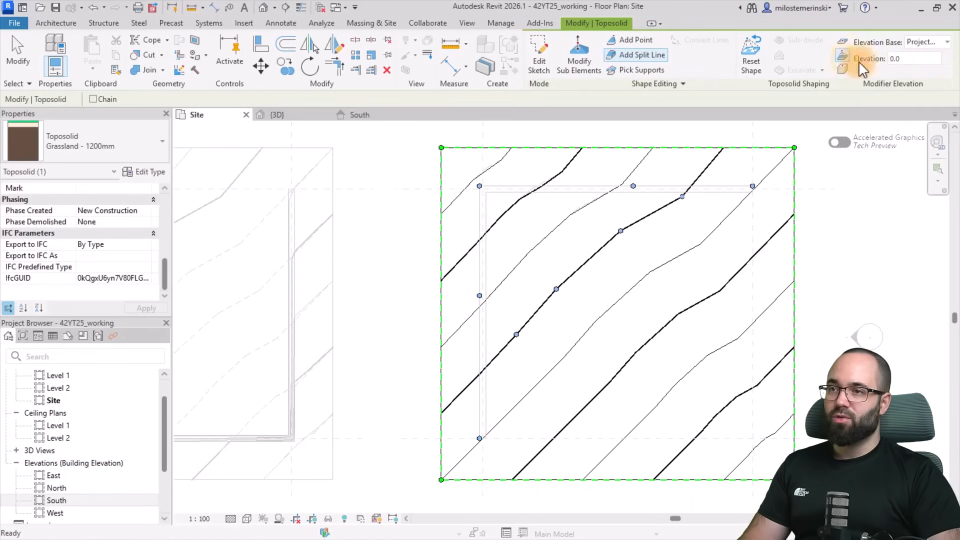
pyautogui.write('2600')
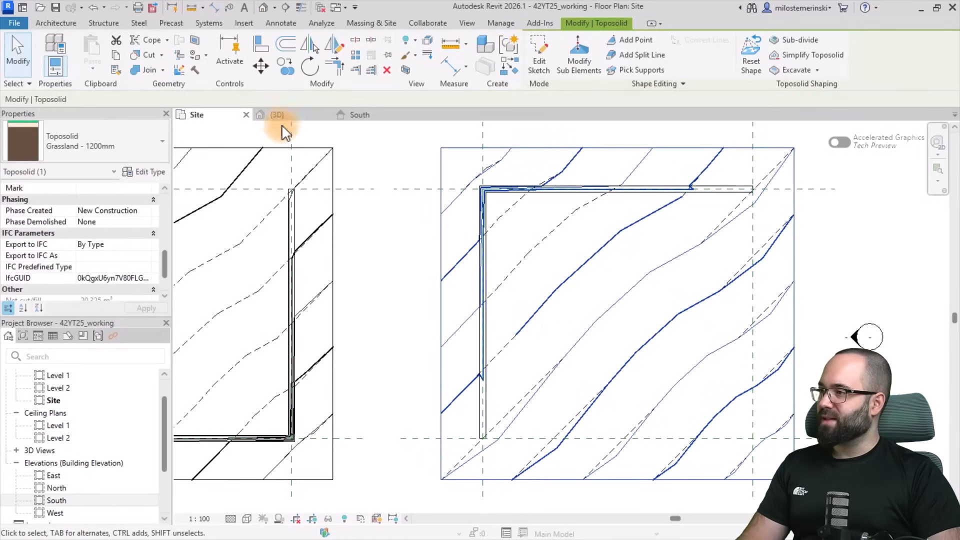
# - In 3D, drag the right toposolid's corner point up to 3000 and orbit to check
pyautogui.click(278, 114)
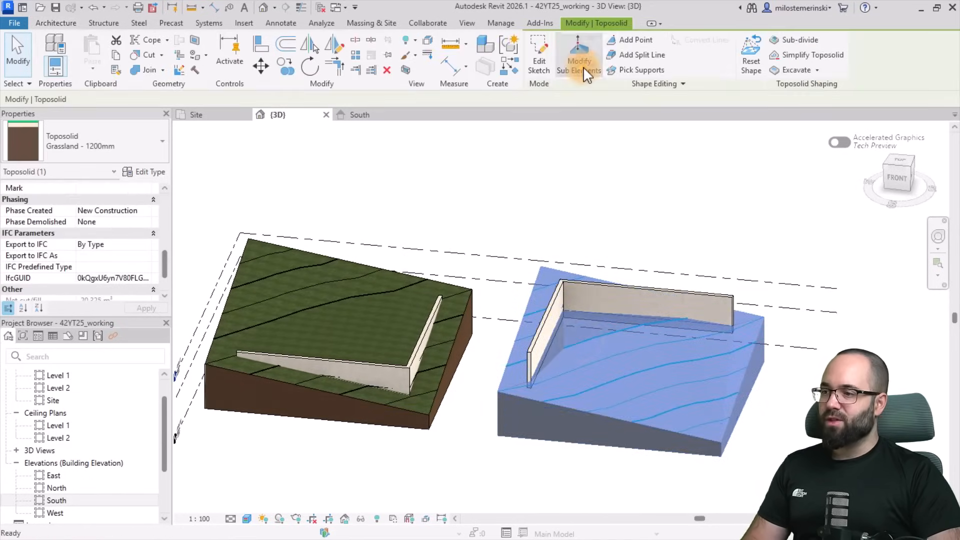
pyautogui.click(578, 58)
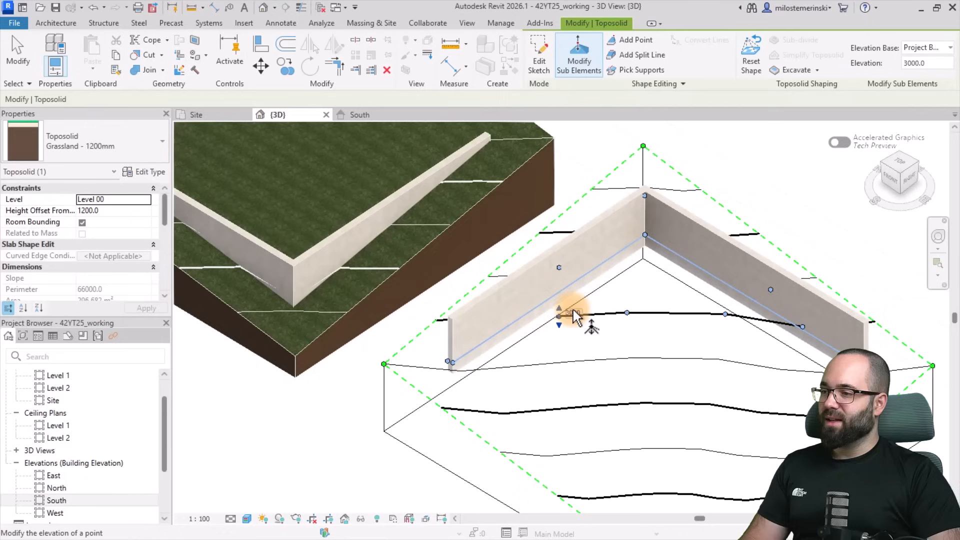
pyautogui.moveTo(559, 309); pyautogui.dragTo(558, 334)
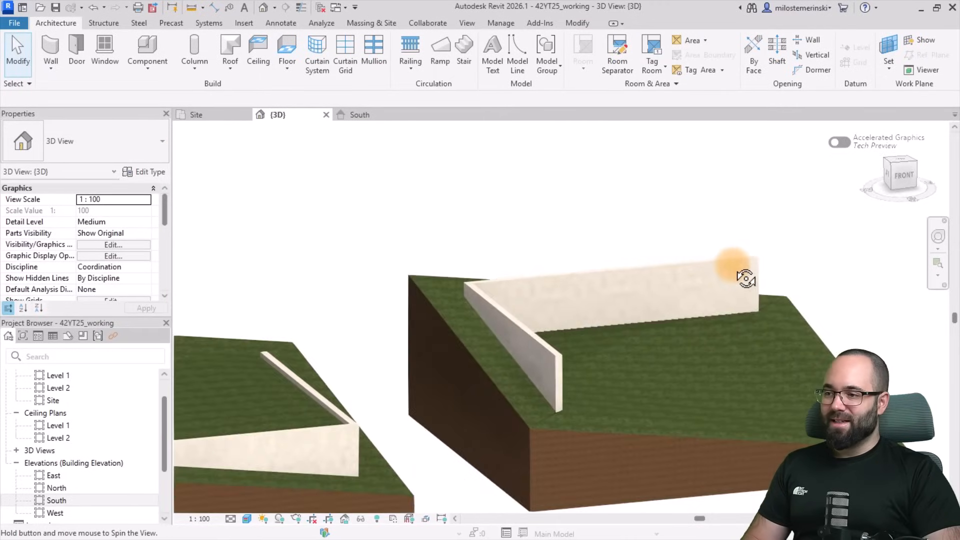
pyautogui.moveTo(745, 279); pyautogui.dragTo(735, 394)
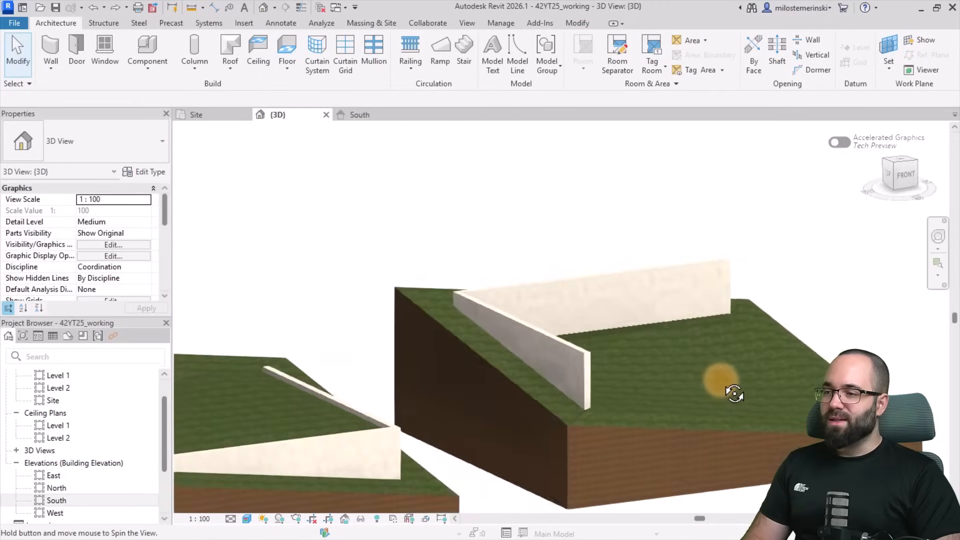
# - Move the right toposolid's interior 2600 point in the Site plan, then orbit in 3D
pyautogui.click(722, 392)
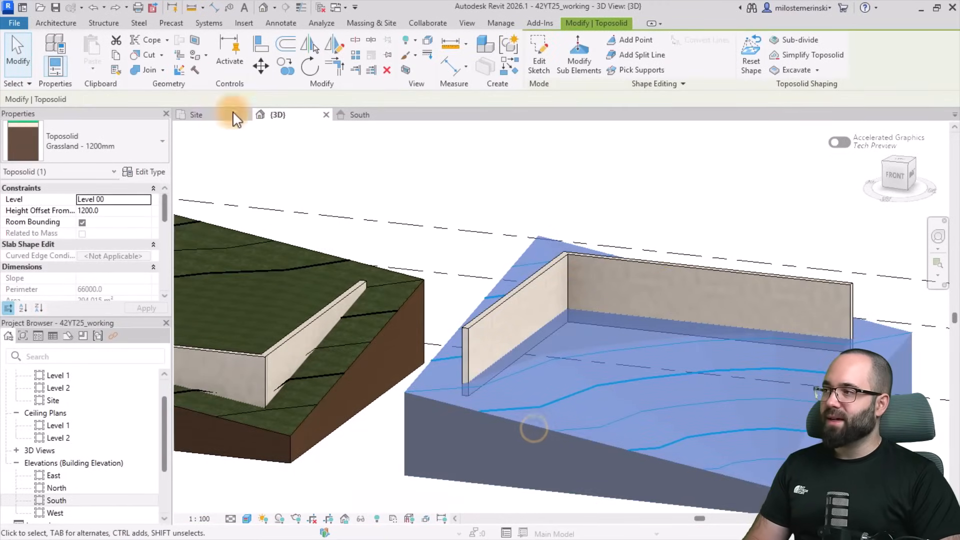
pyautogui.click(196, 114)
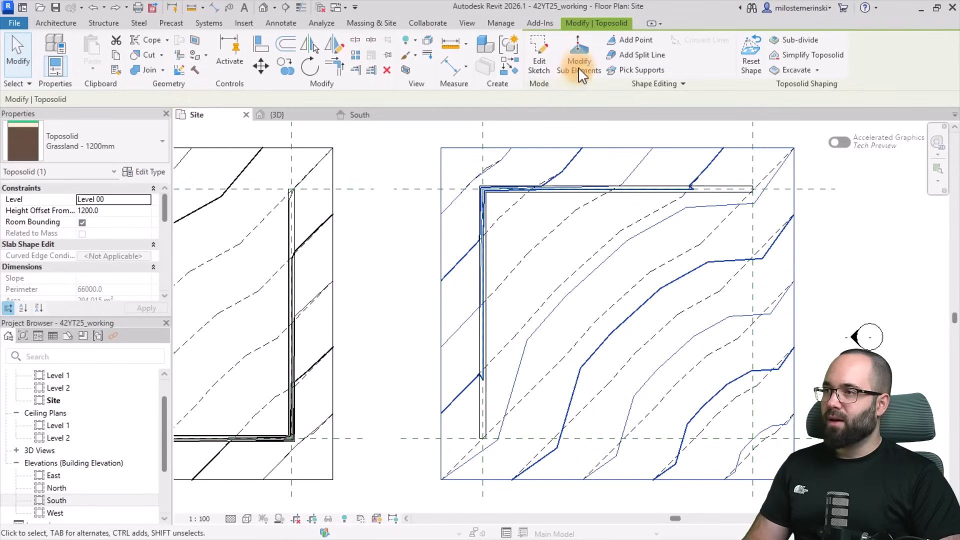
pyautogui.click(578, 58)
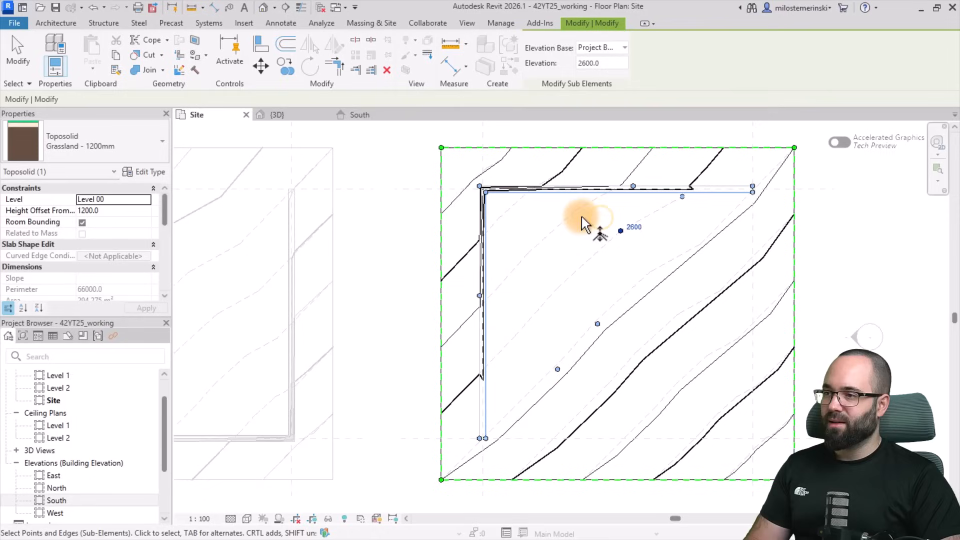
pyautogui.moveTo(679, 202)
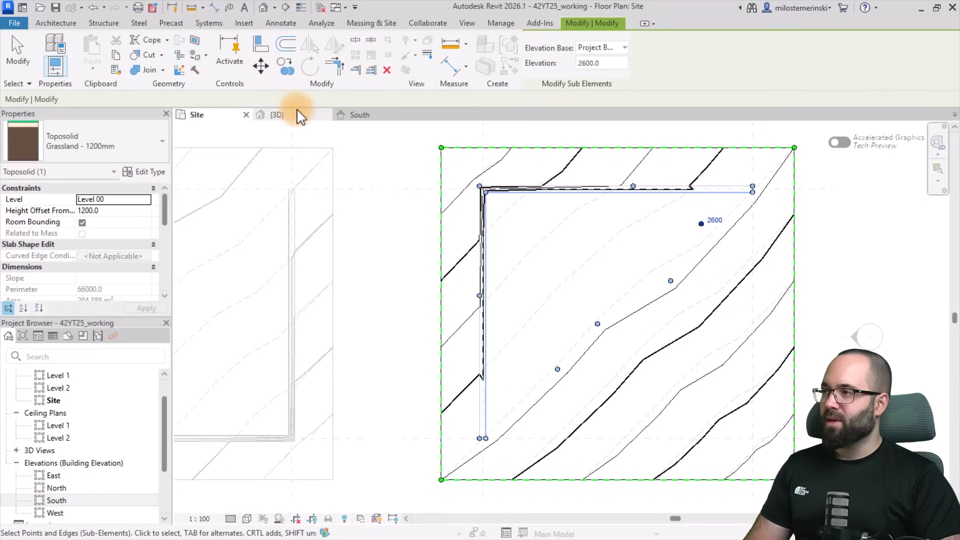
pyautogui.click(277, 115)
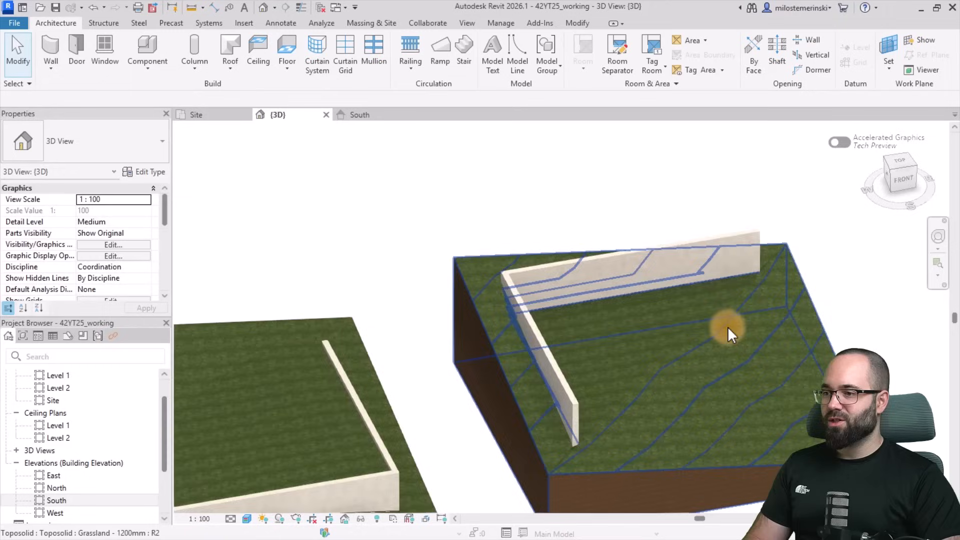
pyautogui.moveTo(728, 331); pyautogui.dragTo(591, 465)
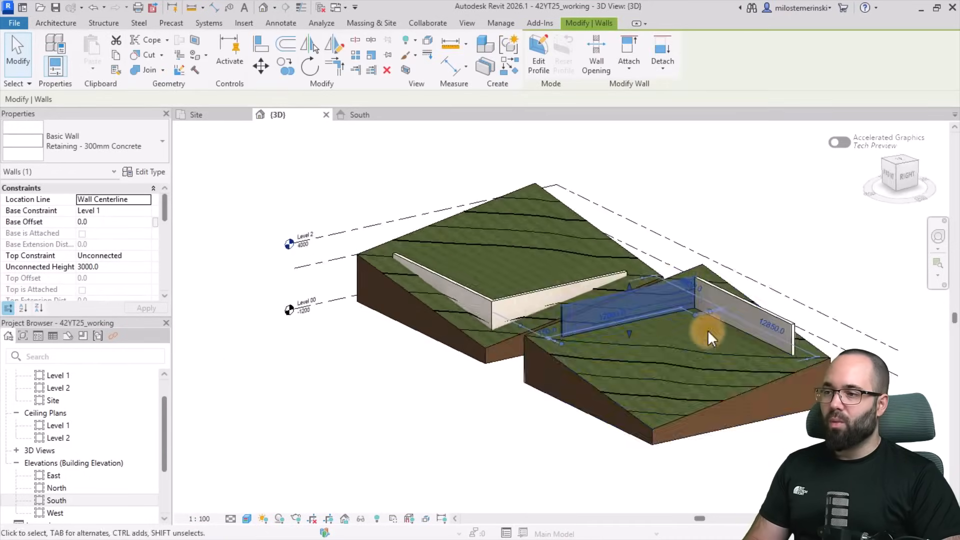
# - Select the right toposolid's retaining wall and open Edit Profile to slope its top
pyautogui.click(537, 55)
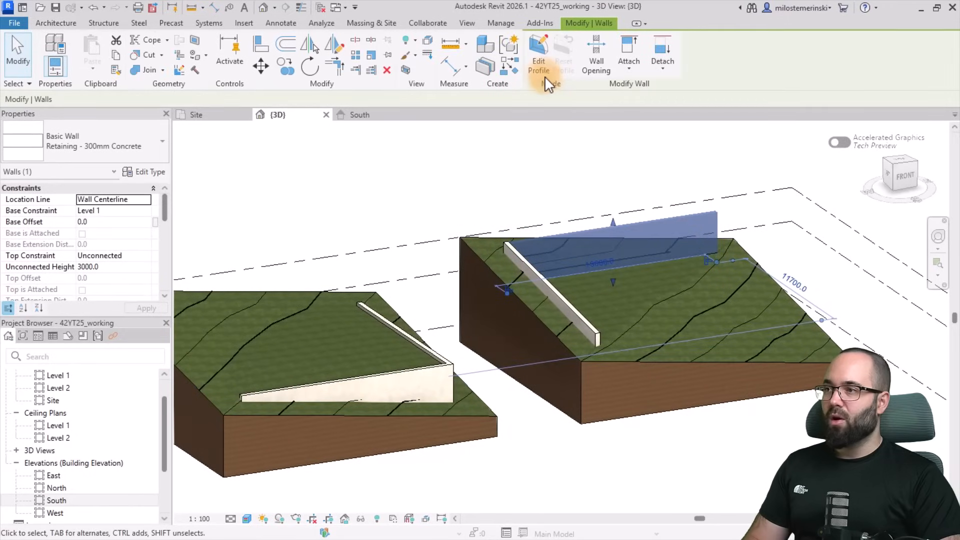
pyautogui.click(537, 52)
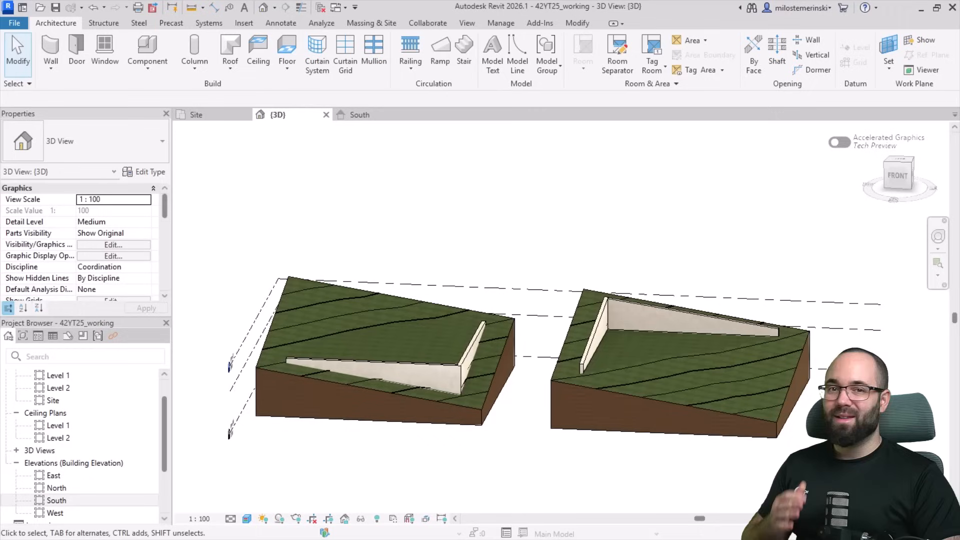
pyautogui.click(673, 361)
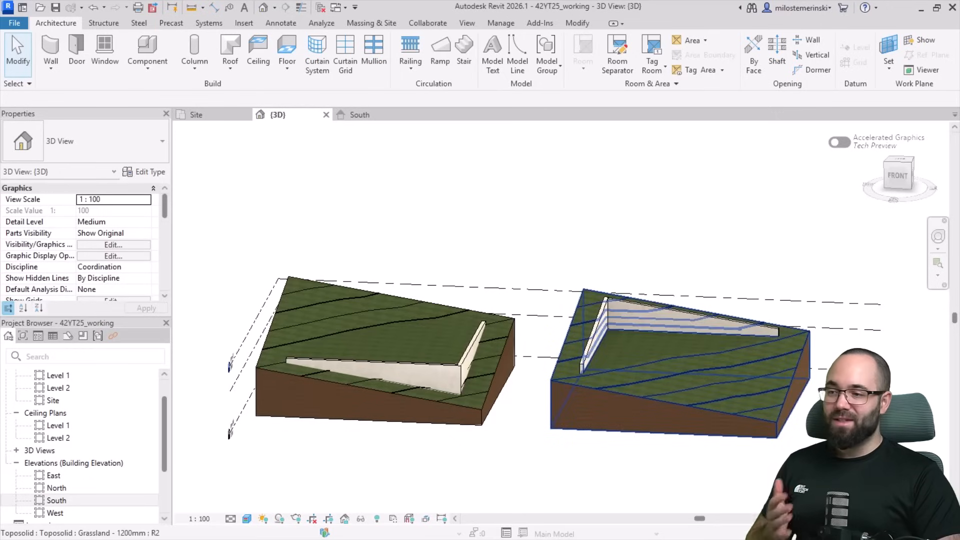